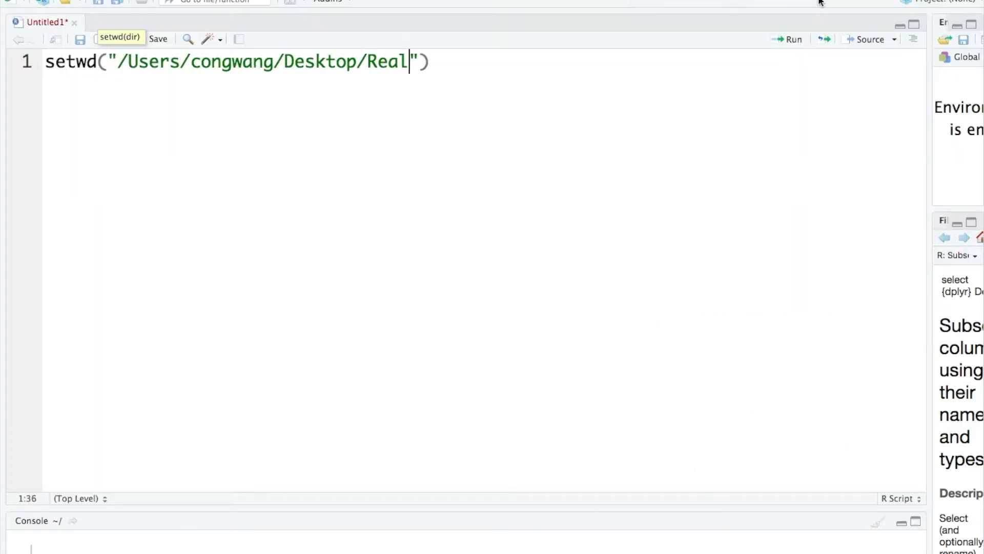
Finish the setwd() path to the 'sample data' folder, run it, and move to line 2
left_click(793, 38)
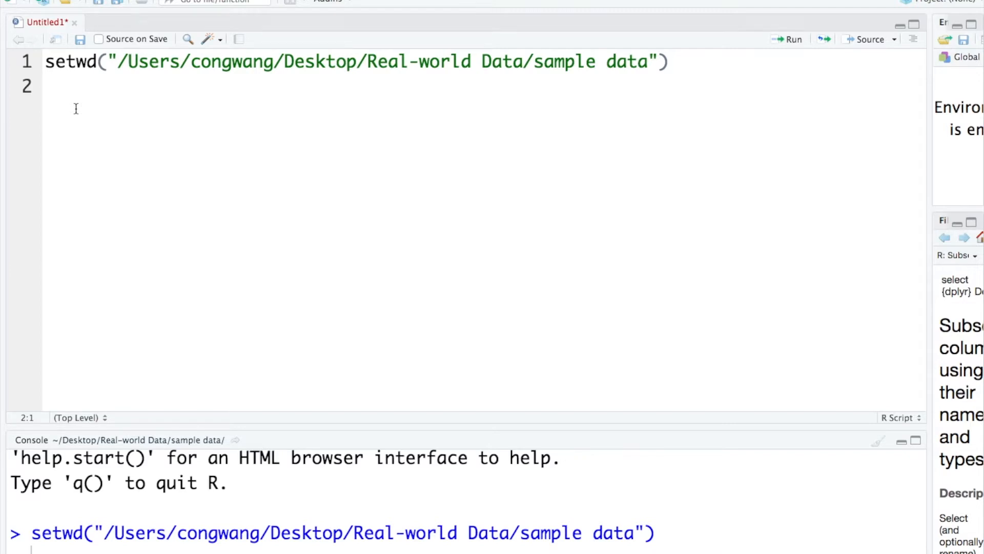
left_click(47, 86)
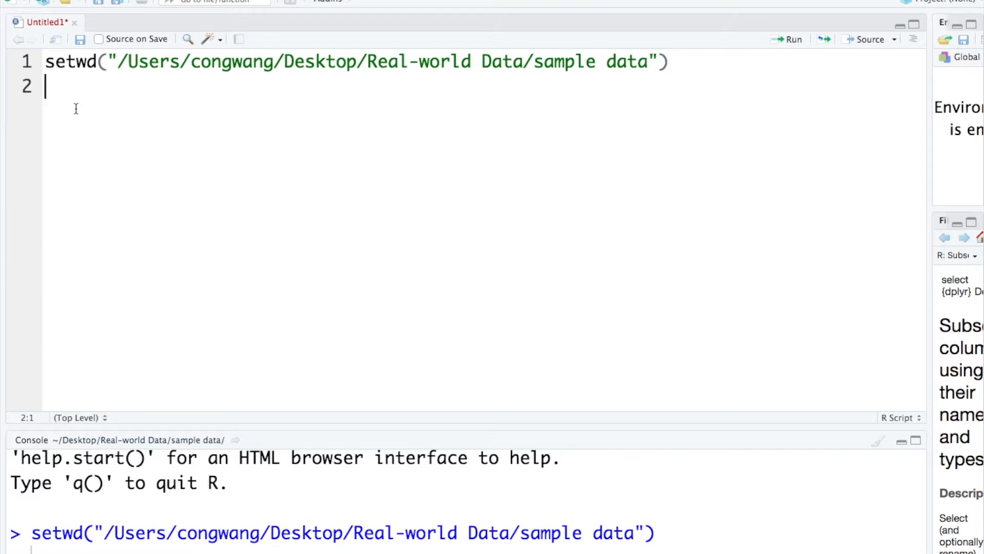
Write and run mydata.renamed <- readRDS("mydata.renamed") on line 2
type("my")
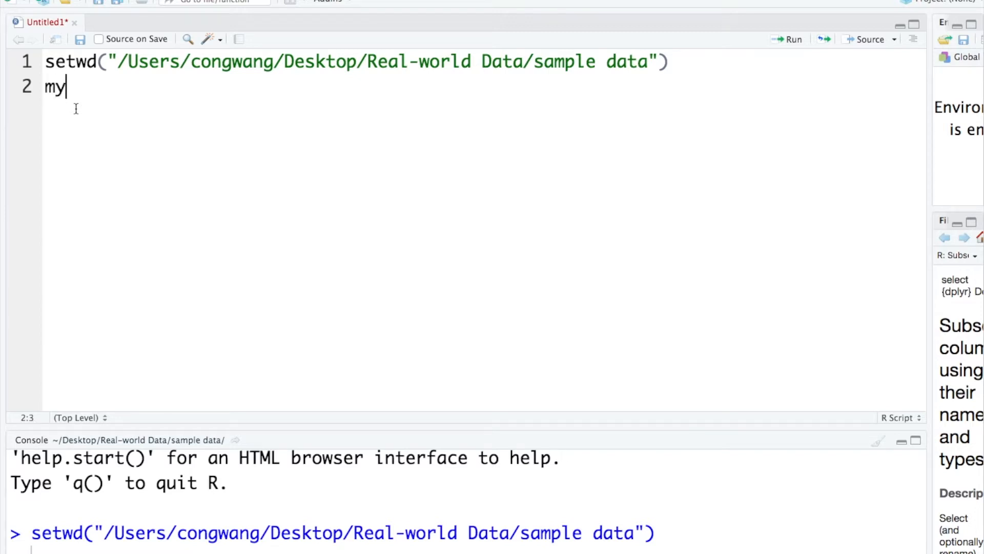
type("data")
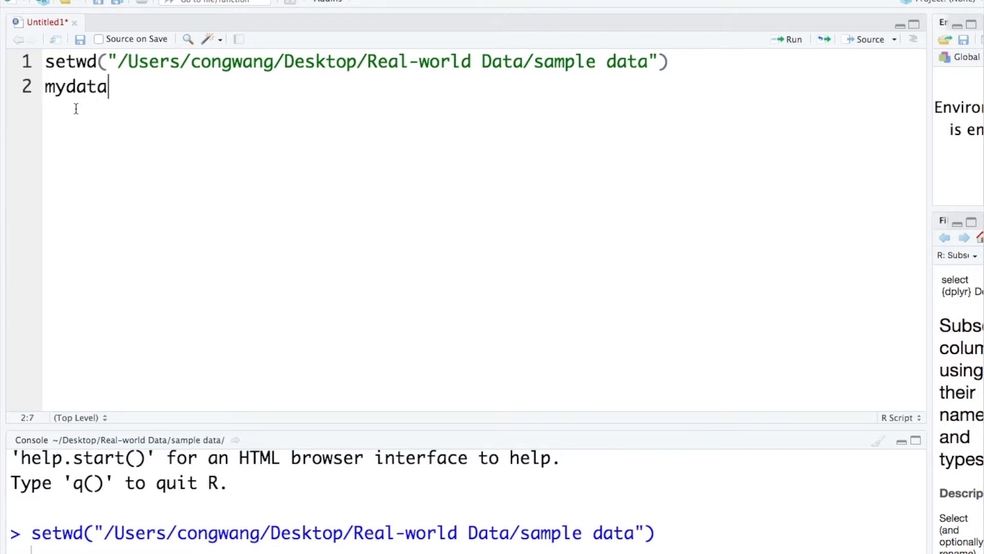
type(".")
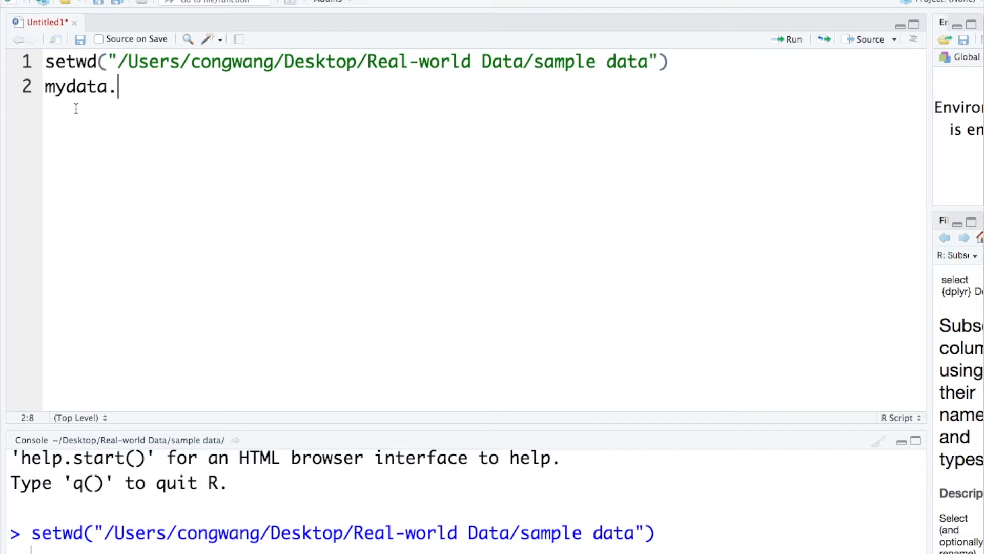
type("rename")
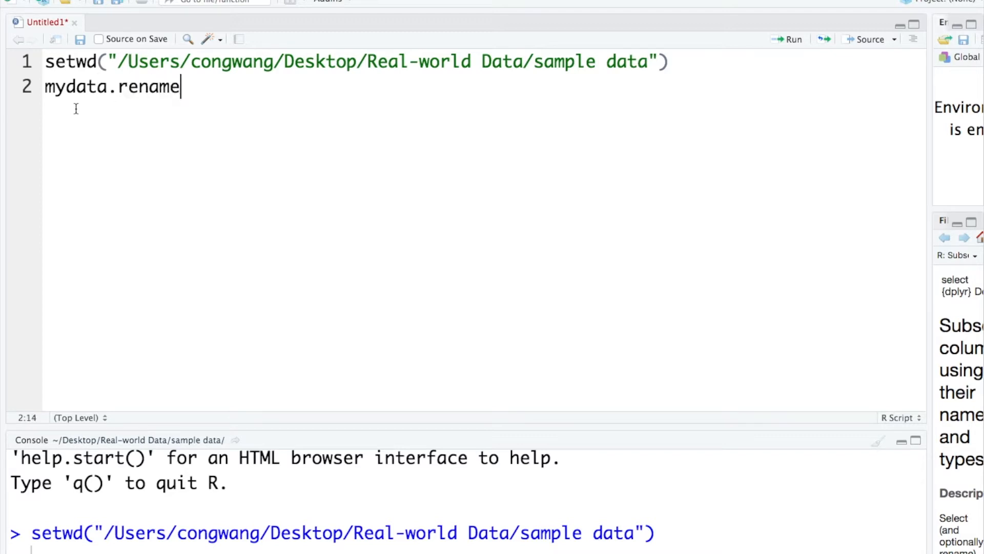
type("d <-")
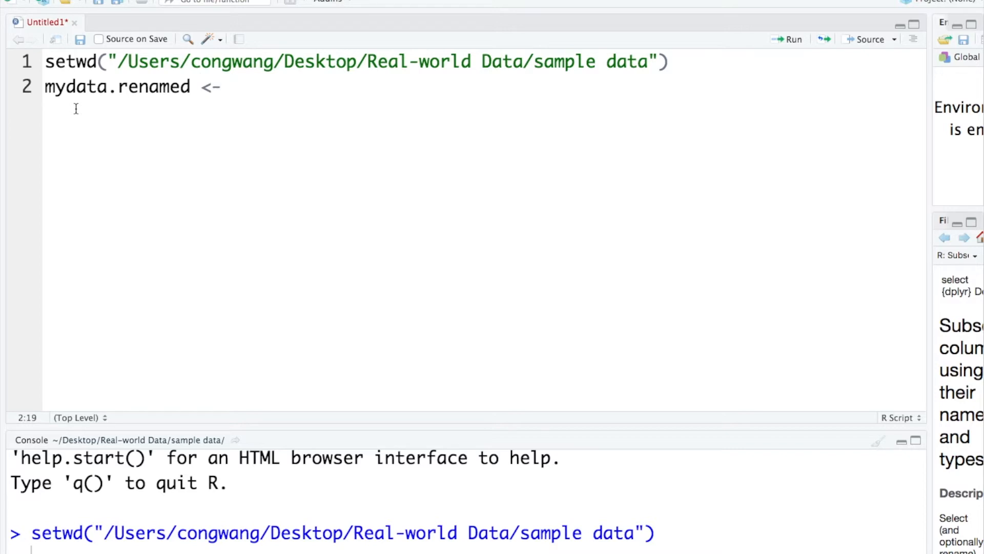
type("read")
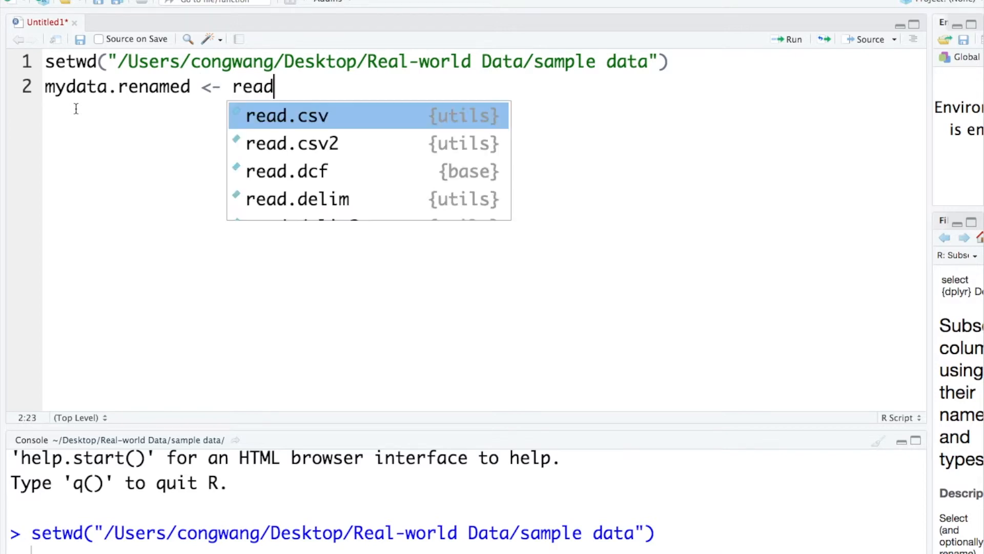
type("RDS(\"")
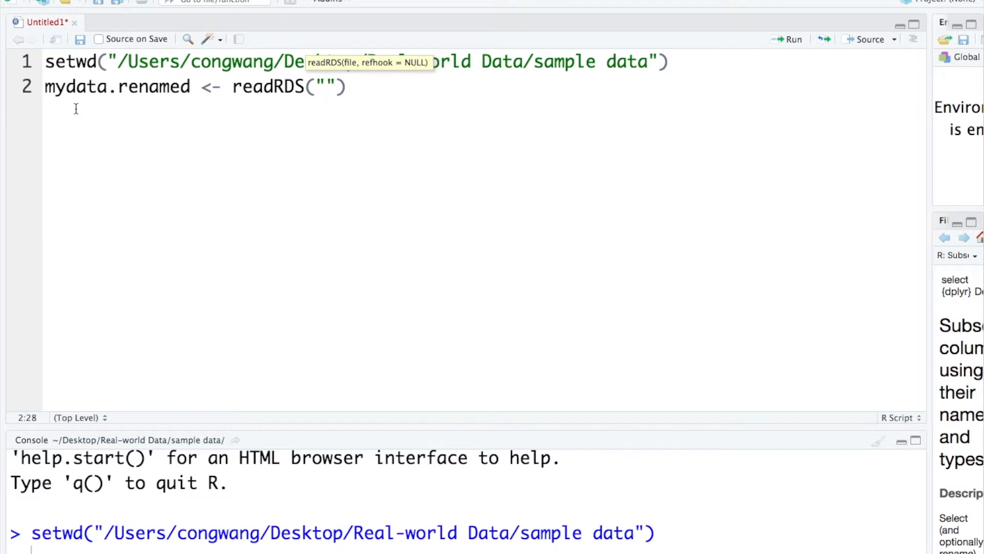
type("mydata.re")
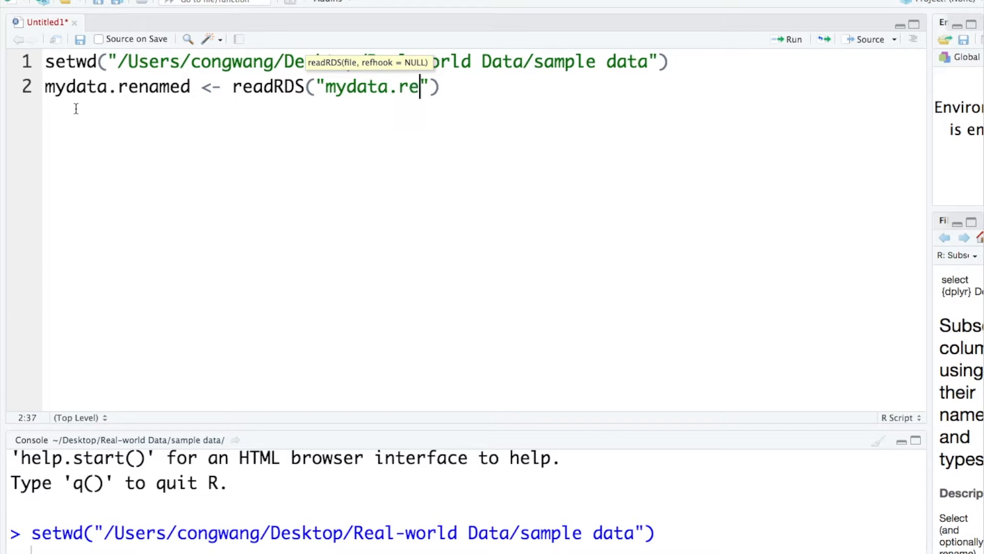
type("named")
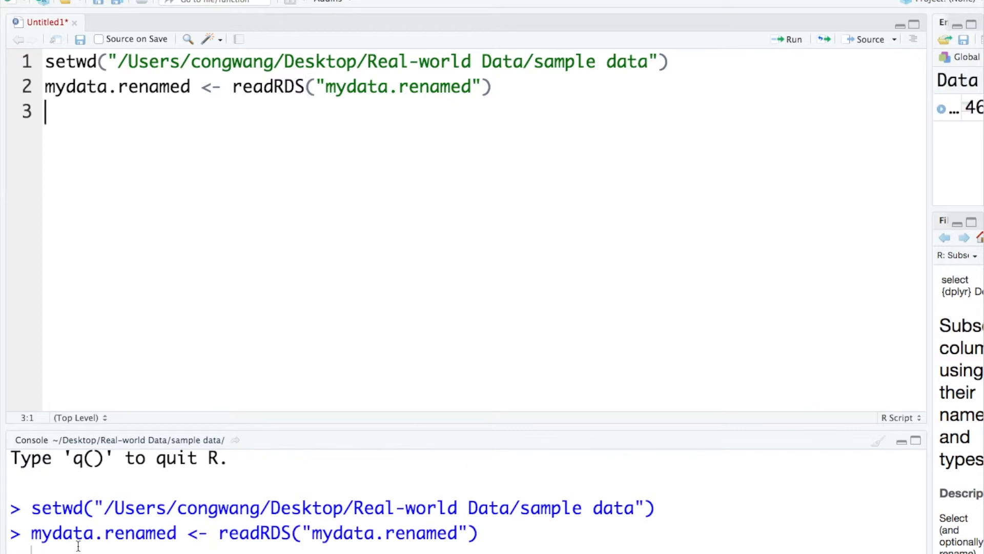
mouse_move(314, 209)
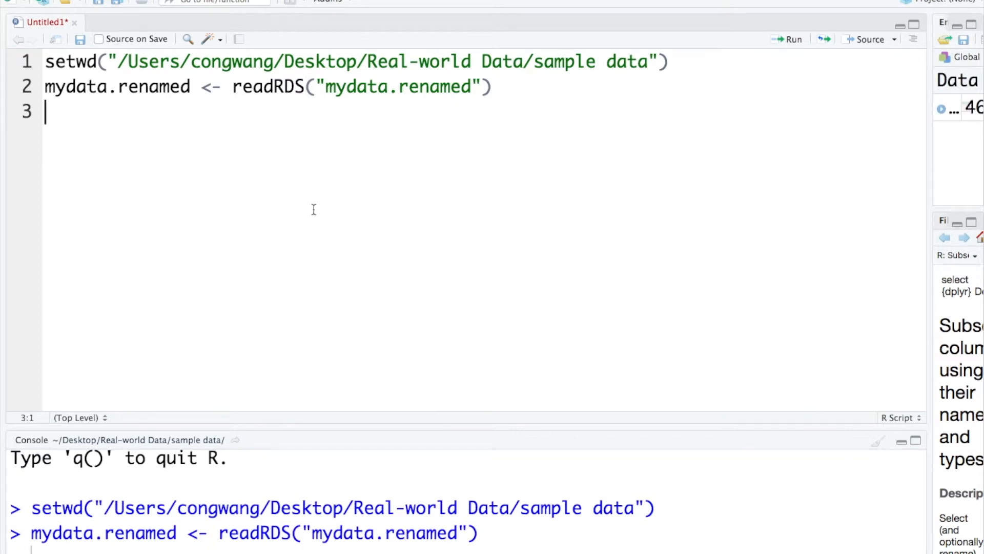
mouse_move(252, 163)
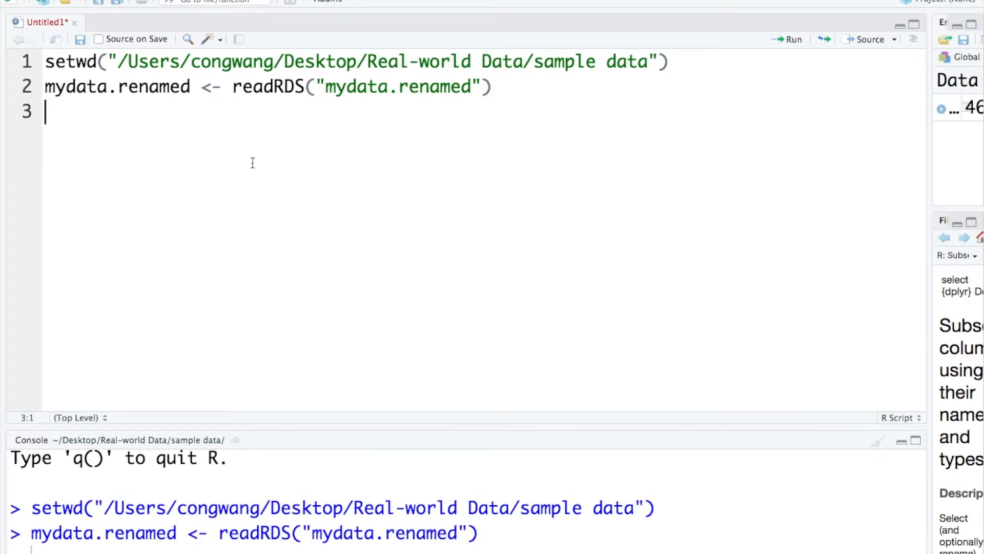
mouse_move(134, 113)
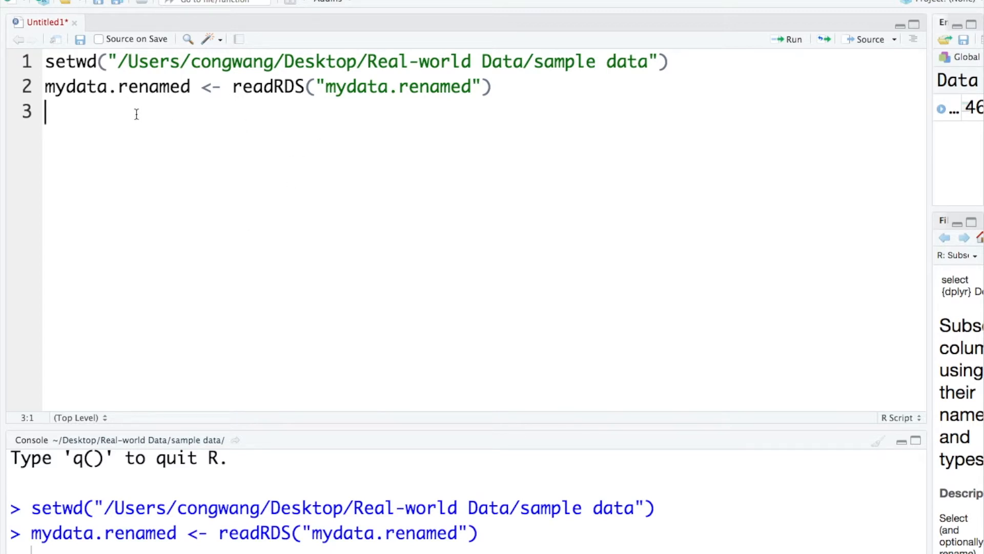
Run names(mydata.renamed) on line 3 and scroll through the console's column list
type("names")
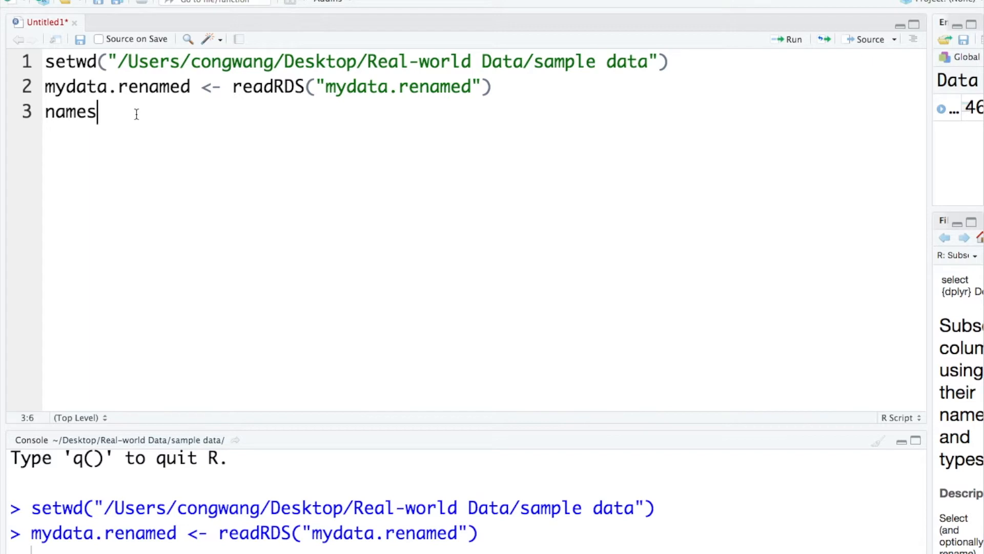
type("*")
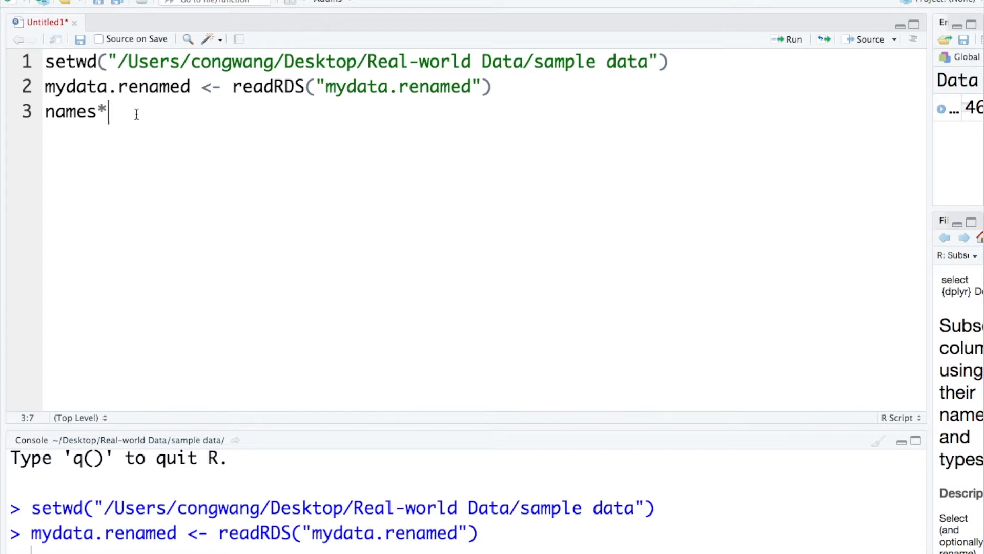
type("(myd")
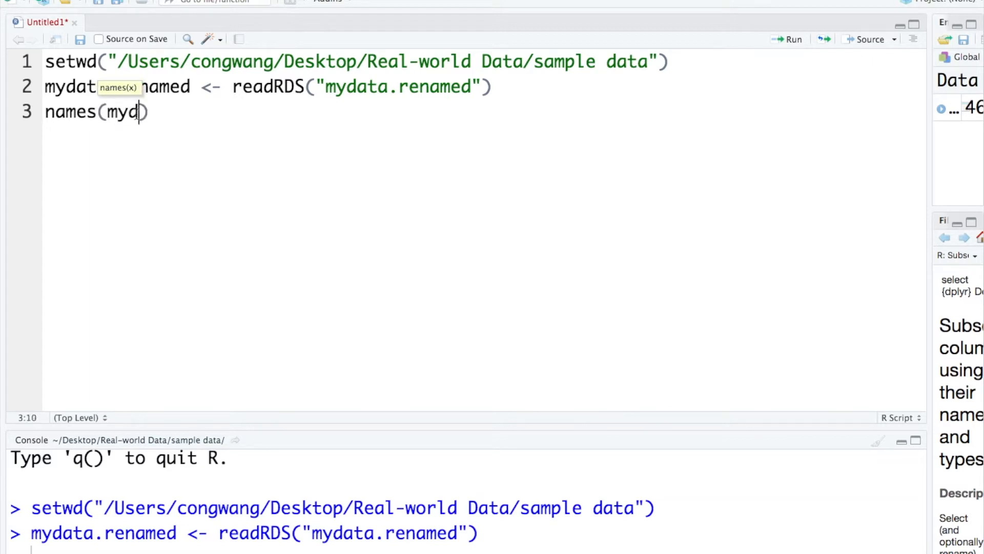
type("ata.renamed")
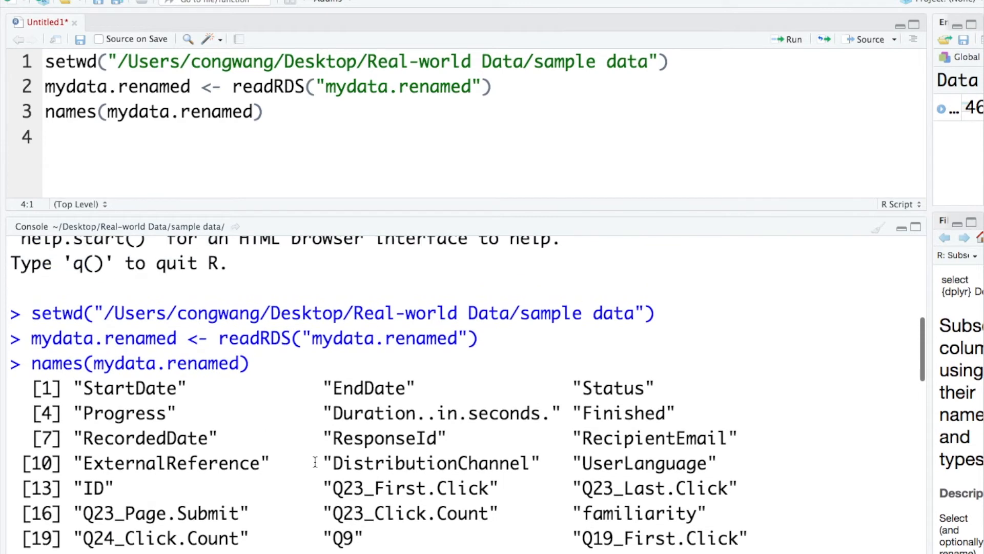
scroll("up", 3)
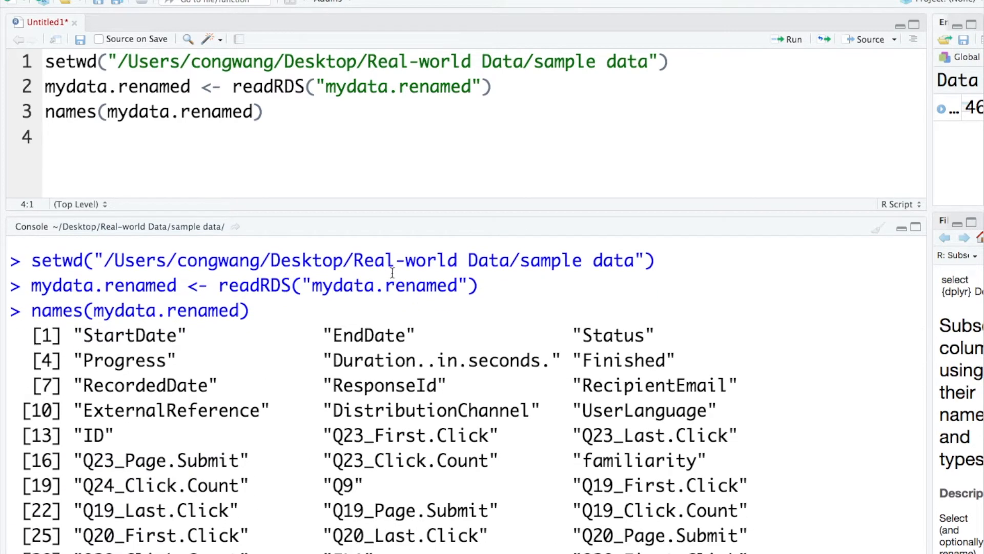
mouse_move(461, 377)
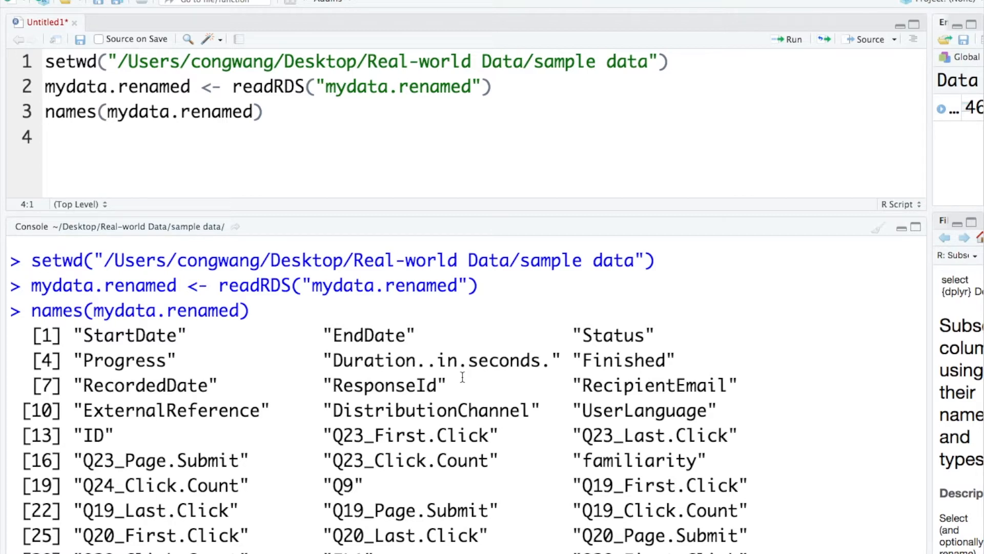
scroll("down", 3)
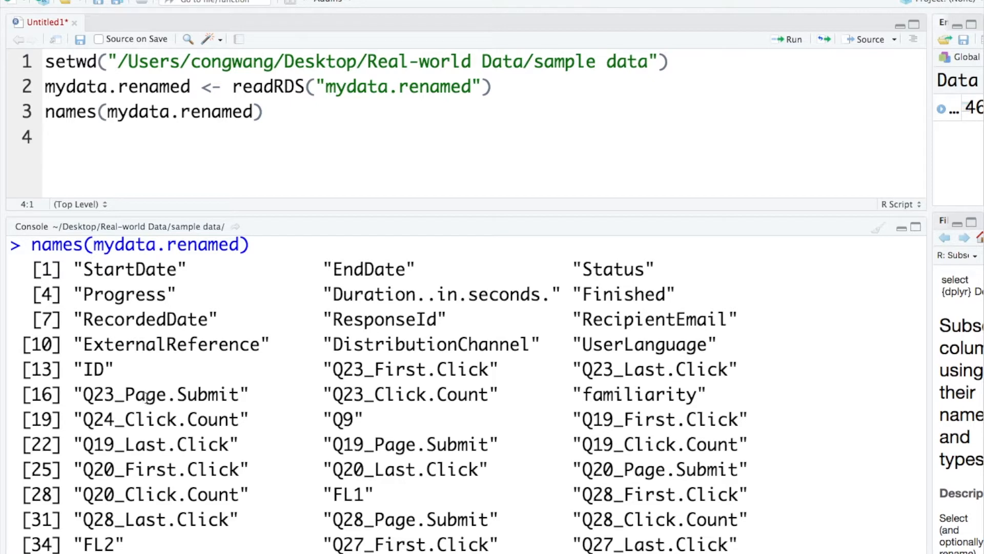
mouse_move(452, 431)
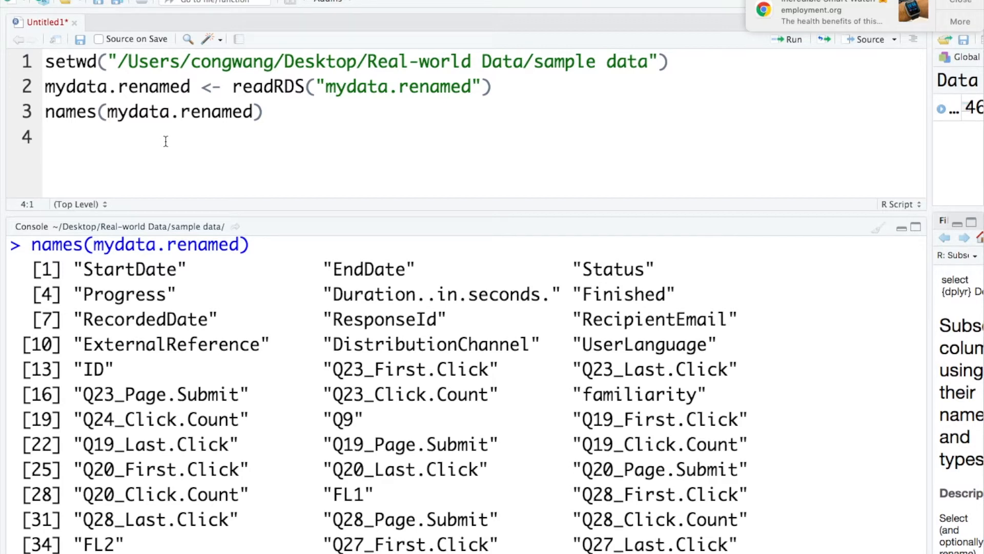
left_click(46, 136)
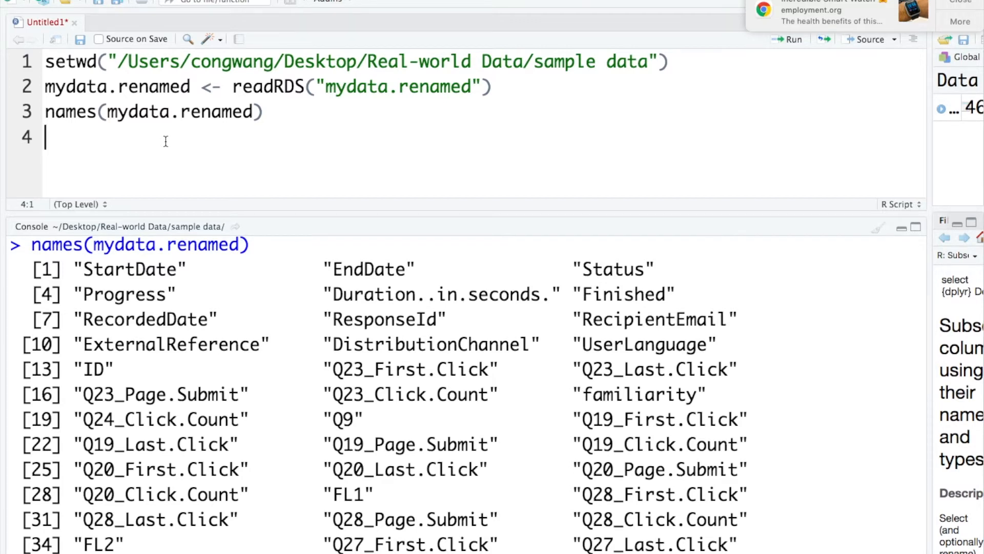
mouse_move(95, 141)
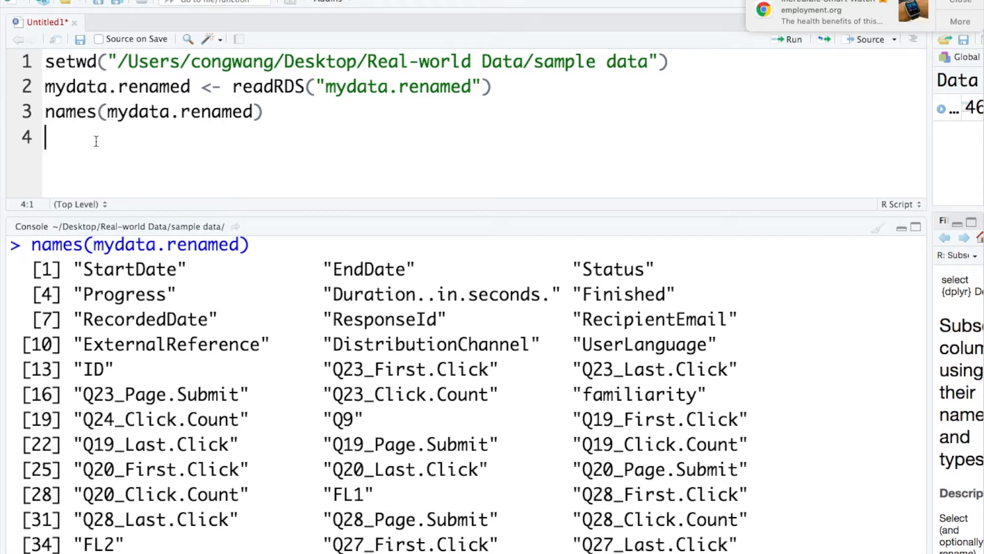
Add library(dplyr) on a new line, using autocomplete, and run it
key("Return")
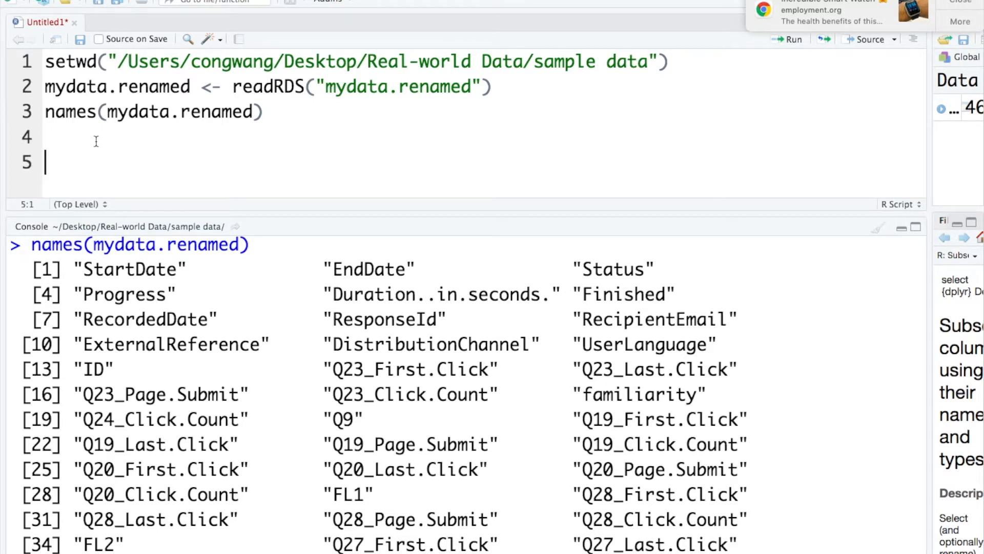
type("library")
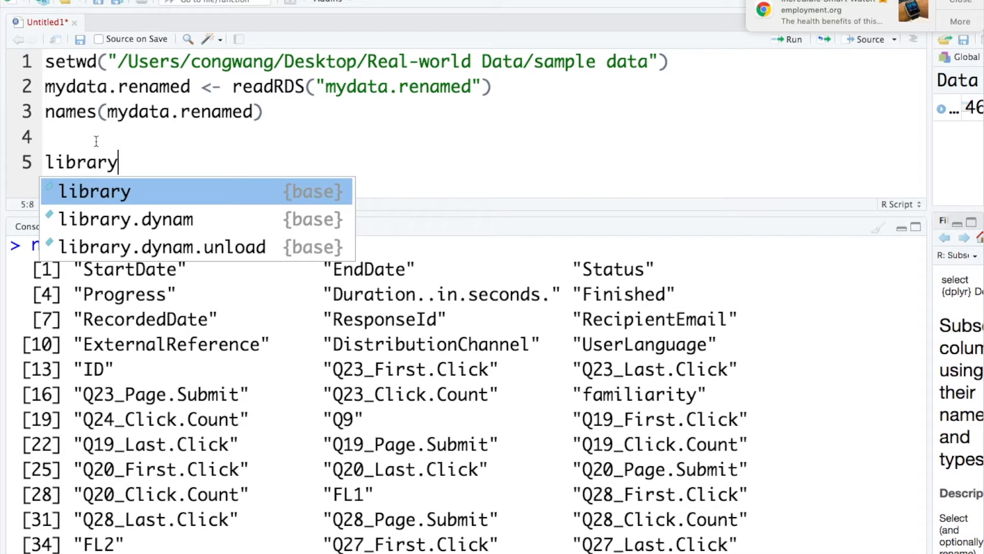
type("(dp")
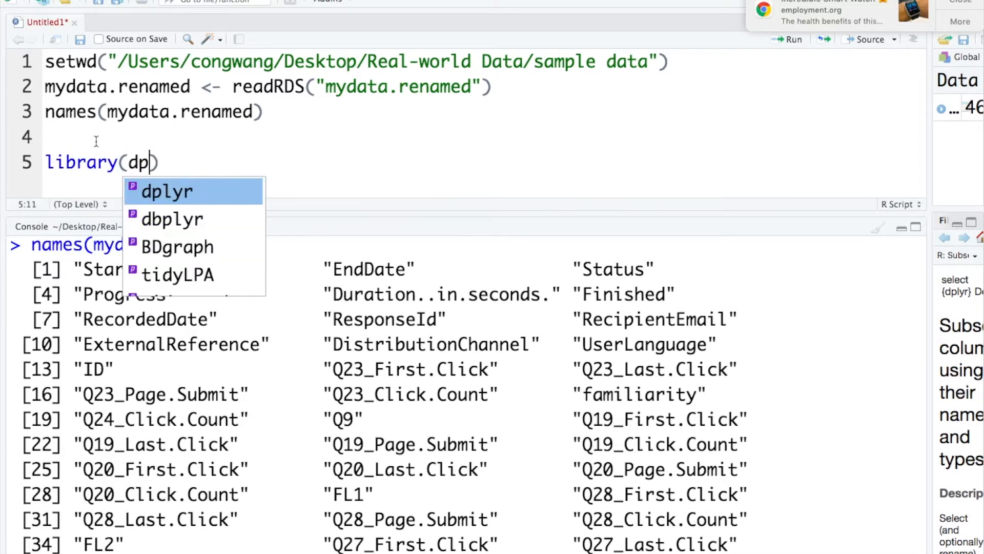
left_click(167, 191)
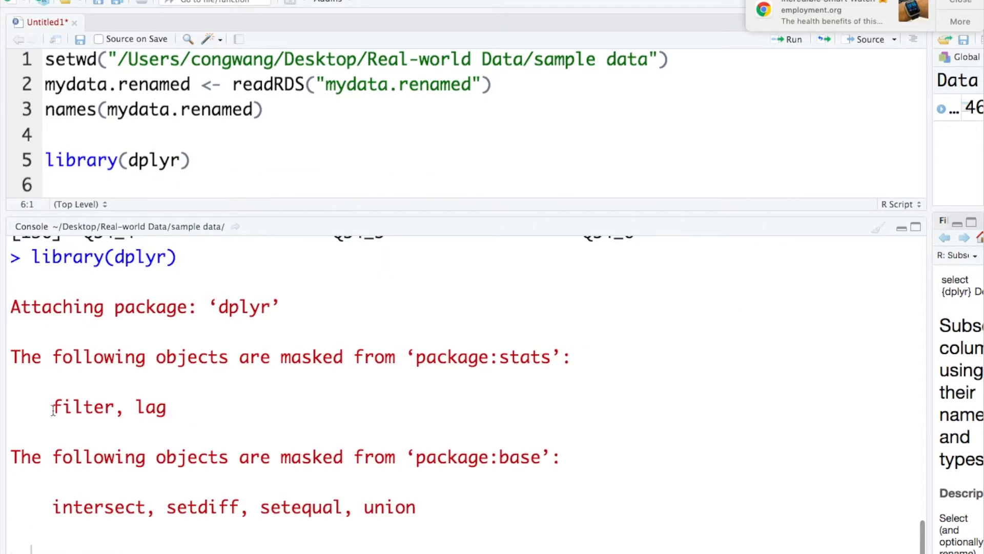
mouse_move(968, 5)
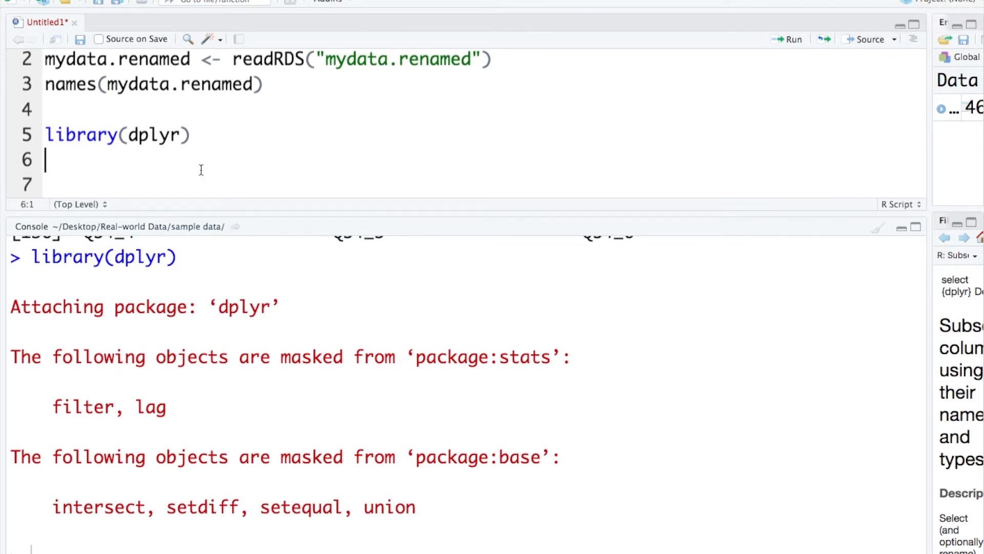
Type mydata.needed <- mydata.renamed, accepting the autocomplete suggestion for the source data
type("my")
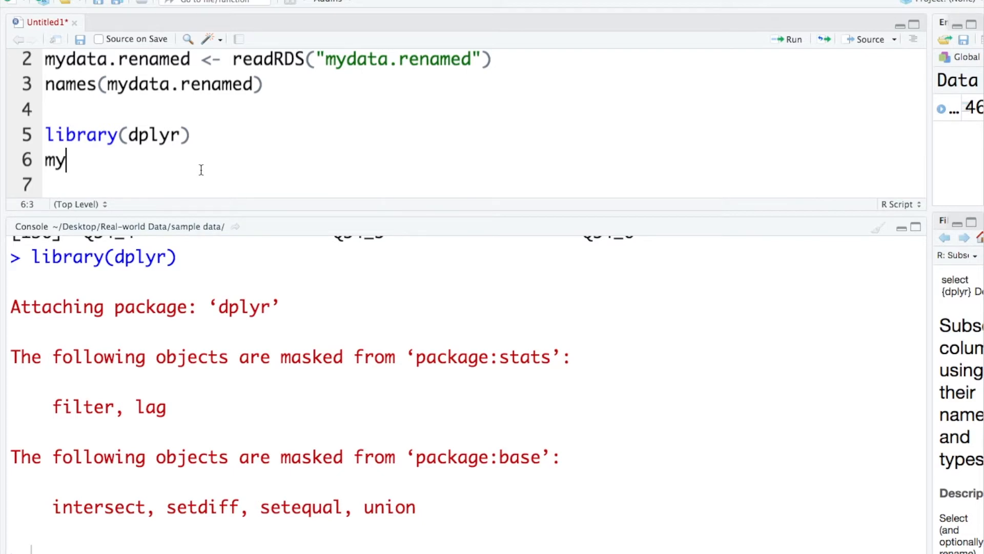
type("dat")
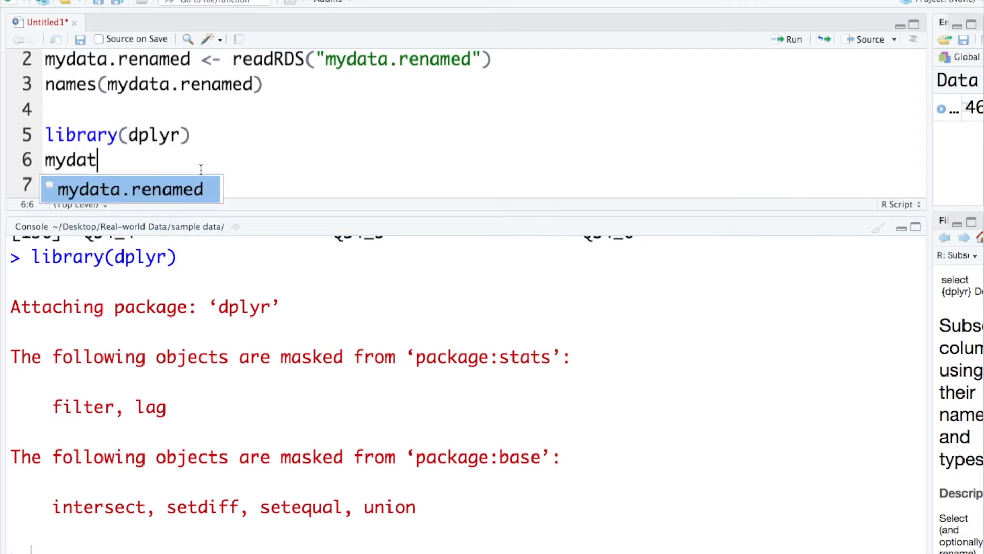
type("a.ne")
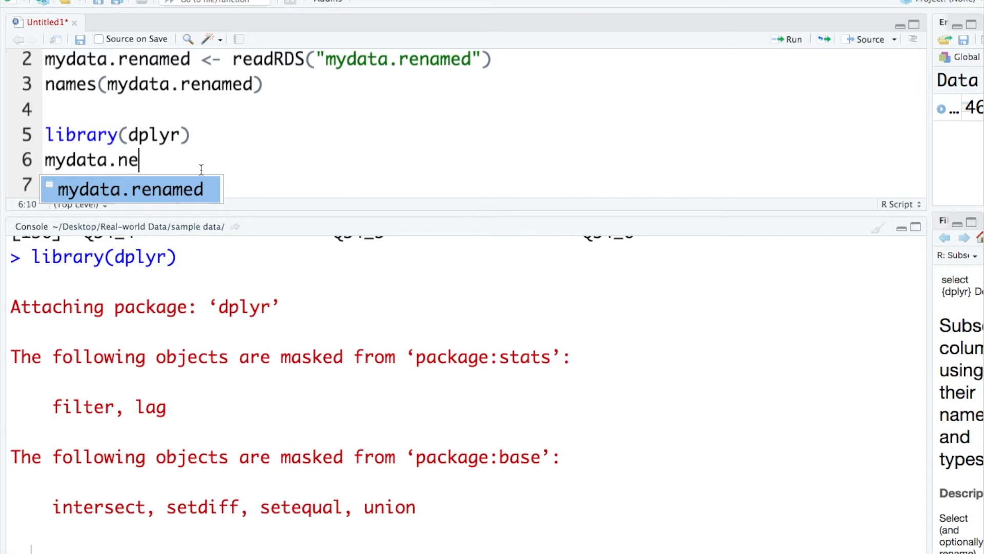
type("eded <-")
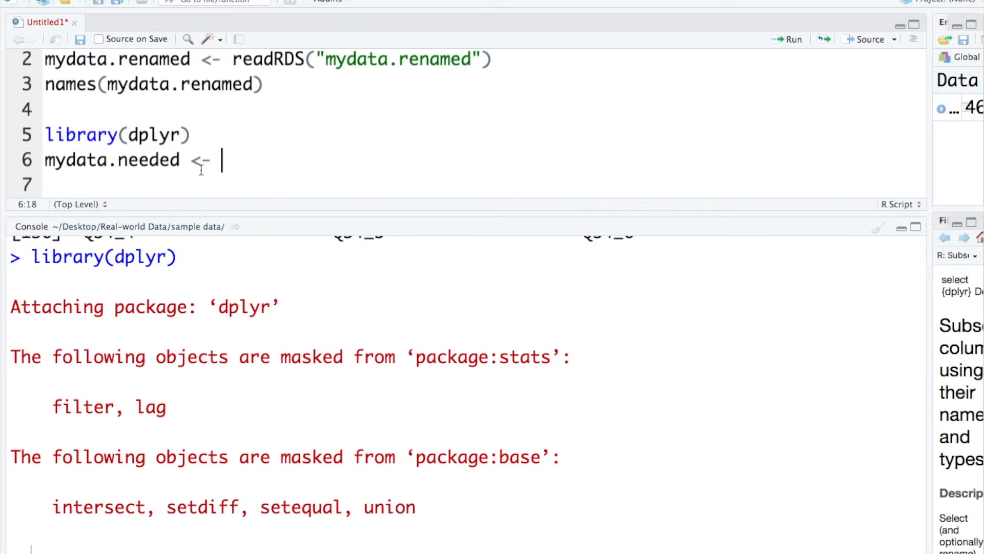
type("mydata")
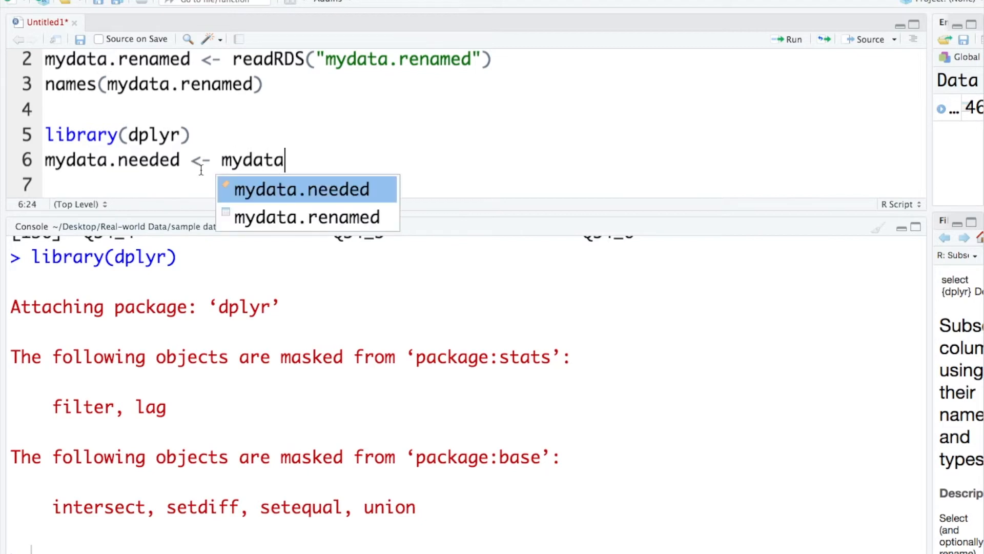
type(".")
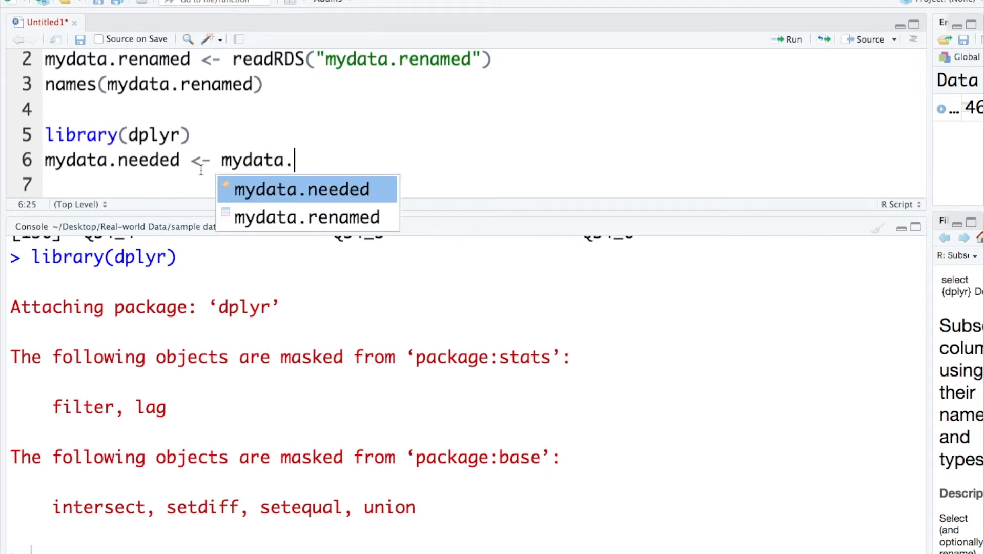
left_click(305, 216)
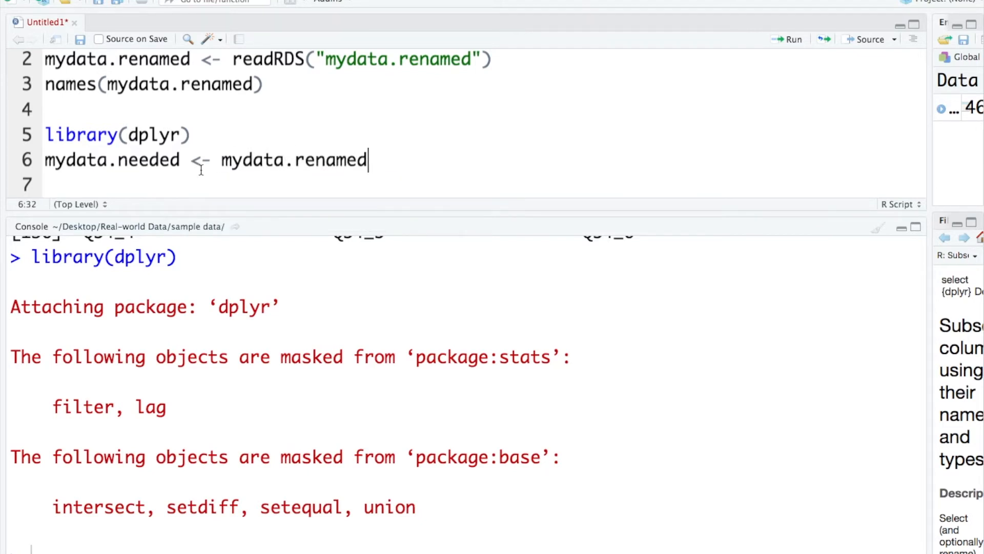
Pipe mydata.renamed with %>% and begin a select( call
double_click(255, 160)
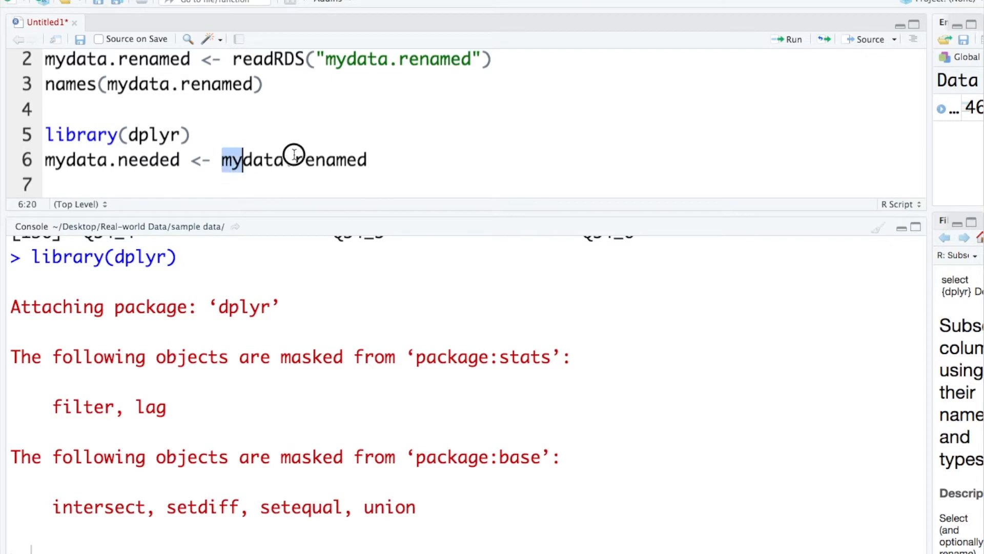
double_click(294, 159)
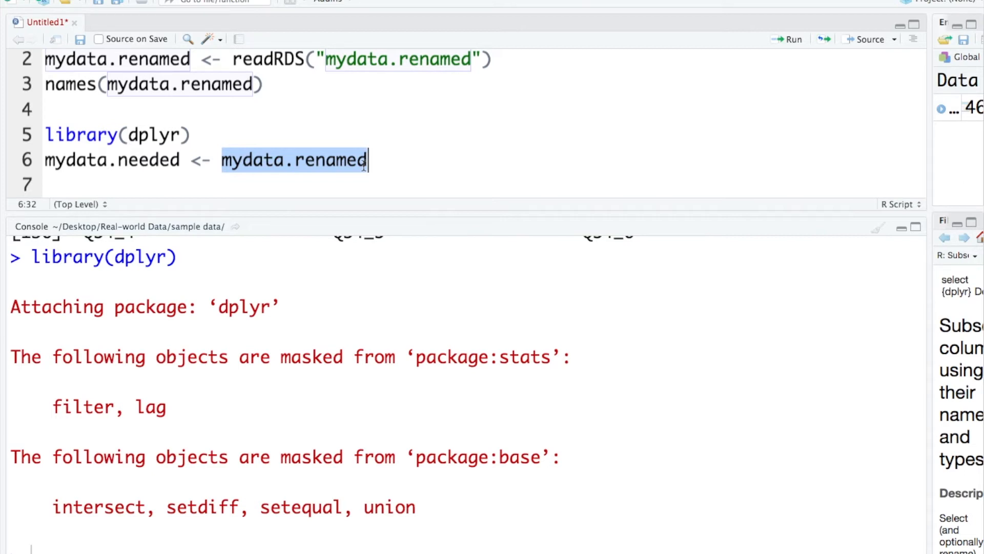
mouse_move(335, 169)
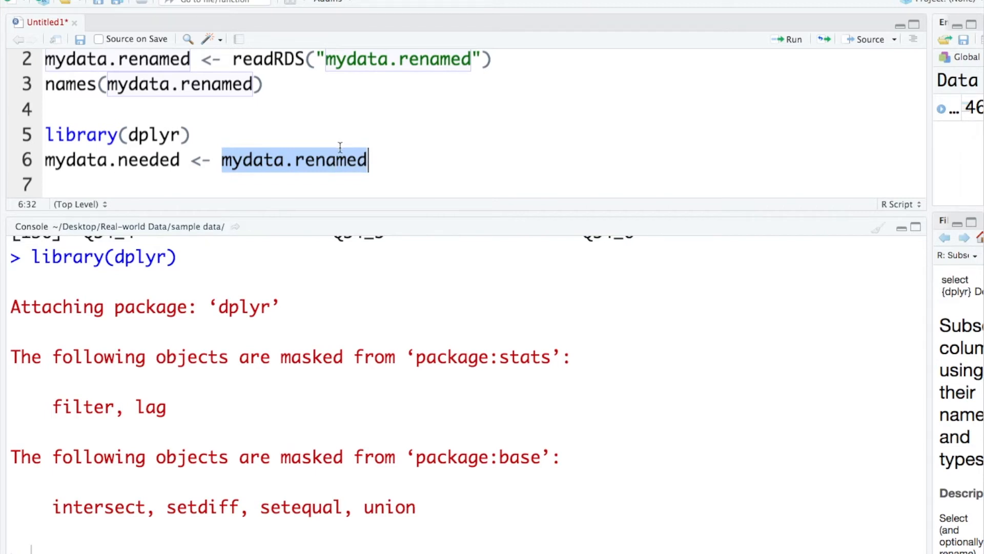
left_click(388, 160)
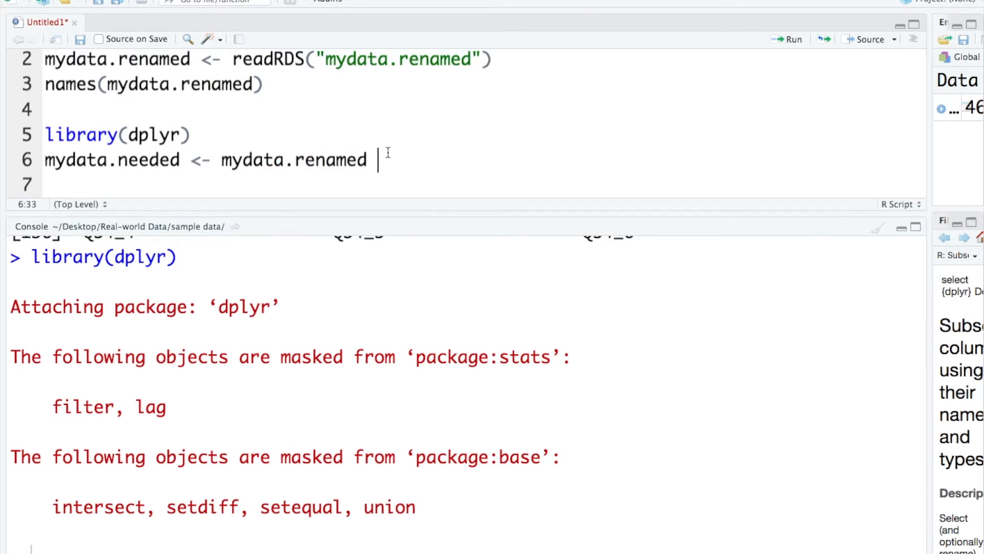
type("%")
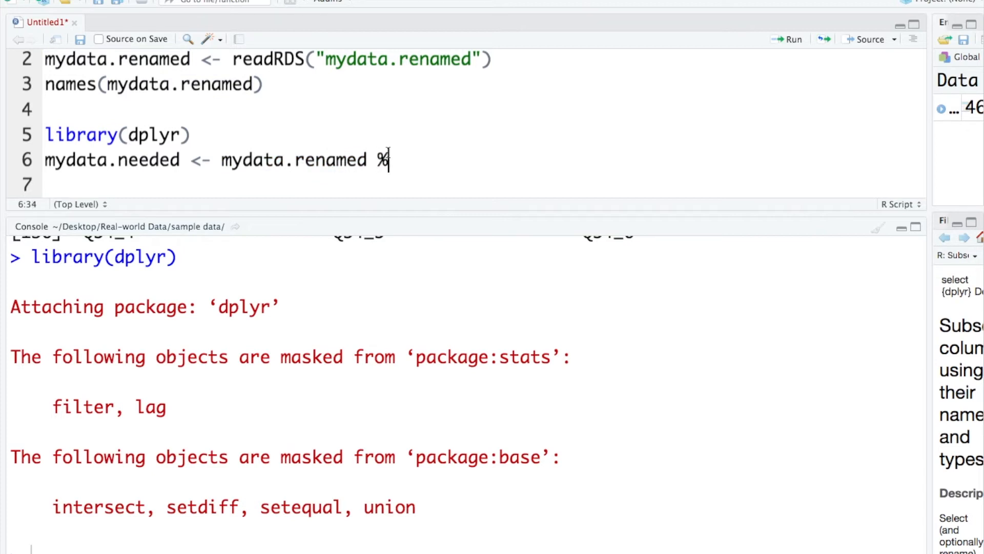
type(">")
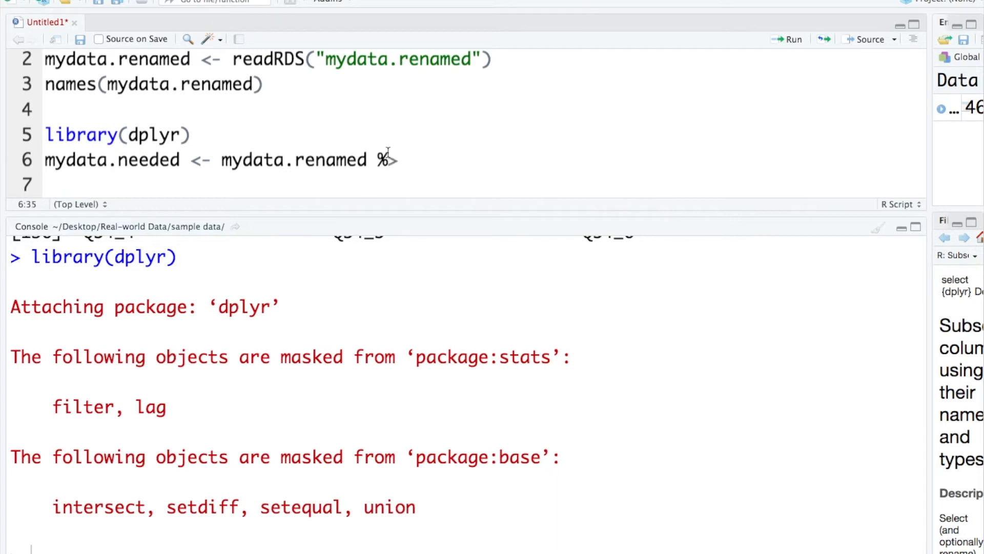
type(">%")
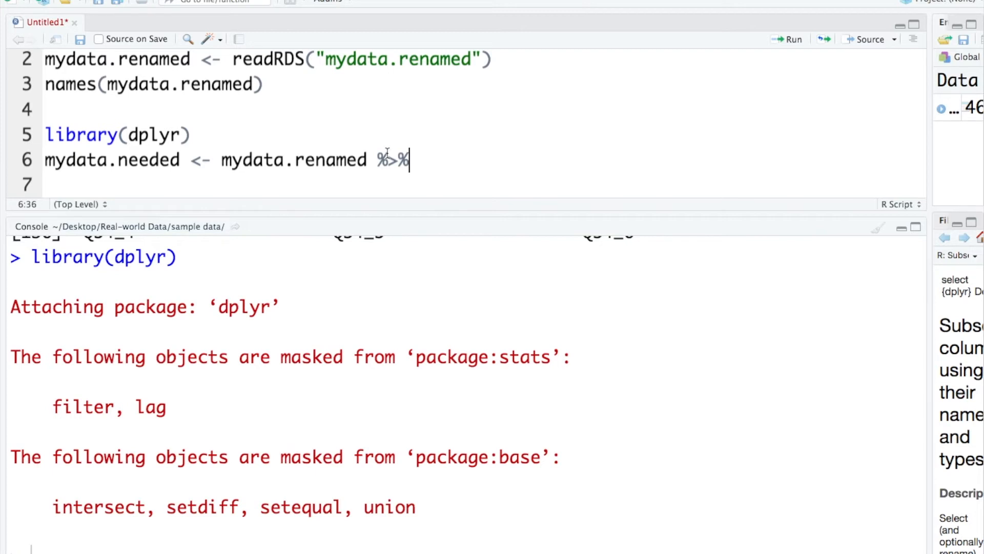
mouse_move(229, 154)
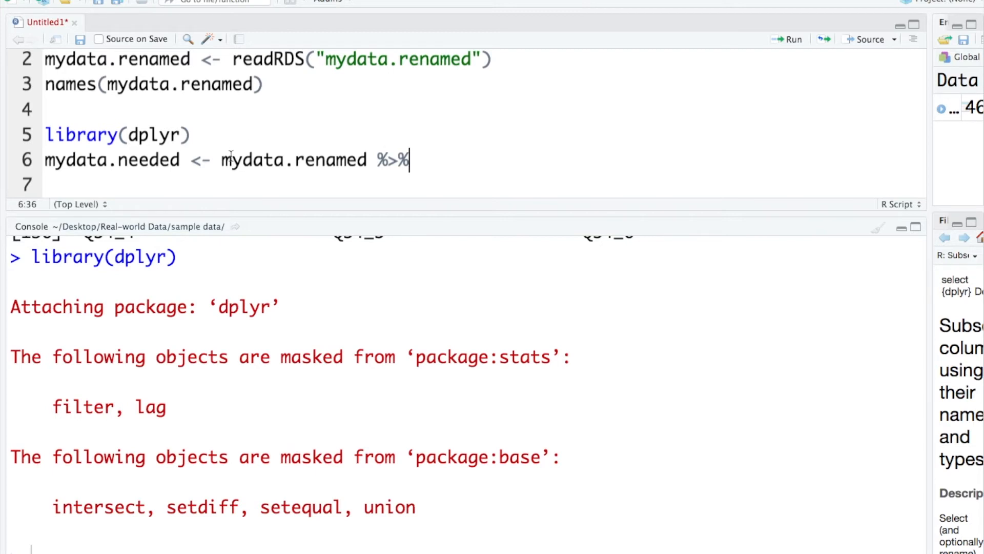
double_click(288, 160)
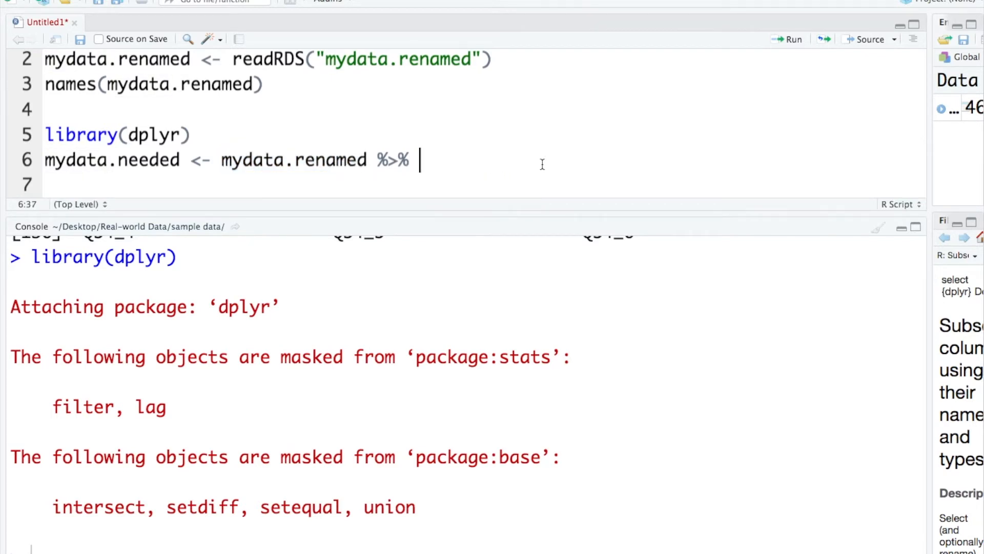
type("select(")
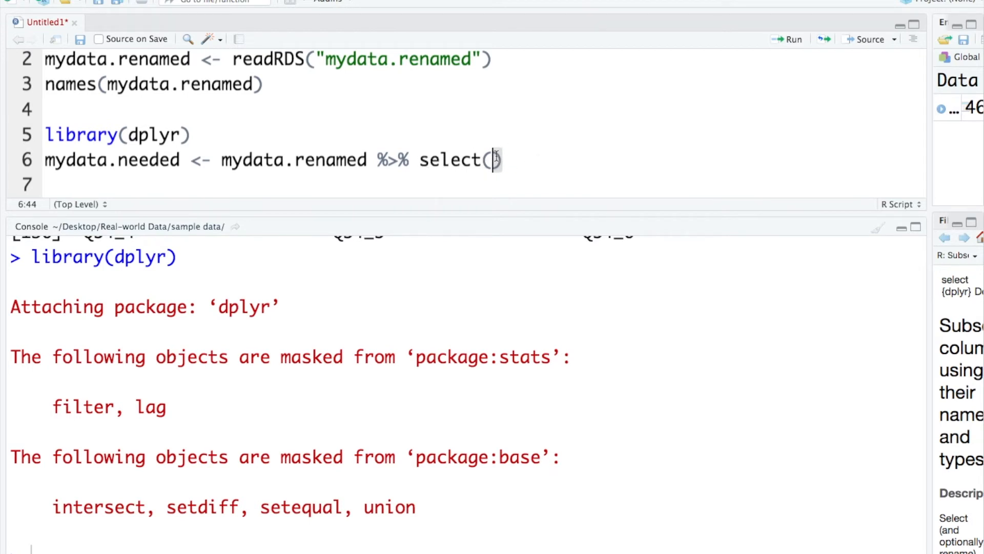
mouse_move(293, 145)
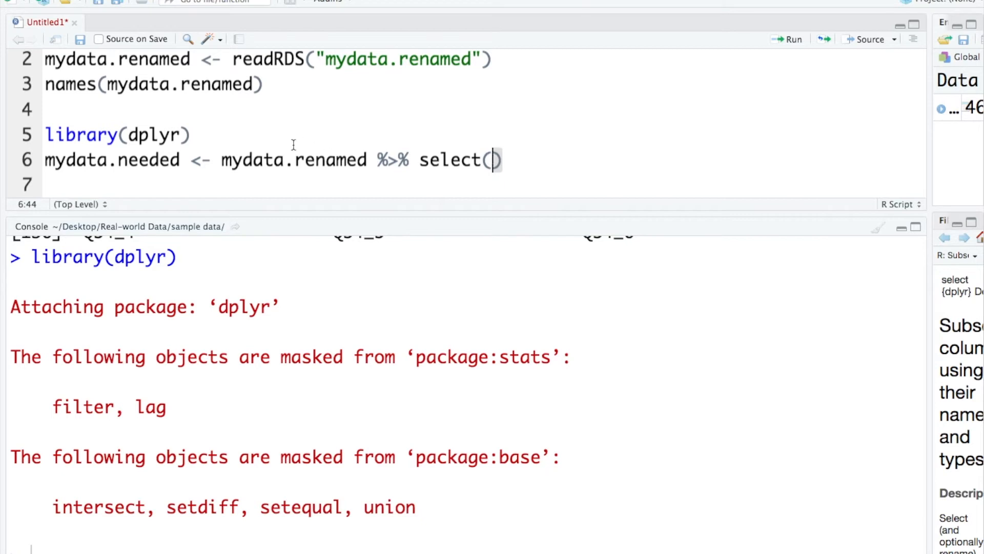
mouse_move(588, 157)
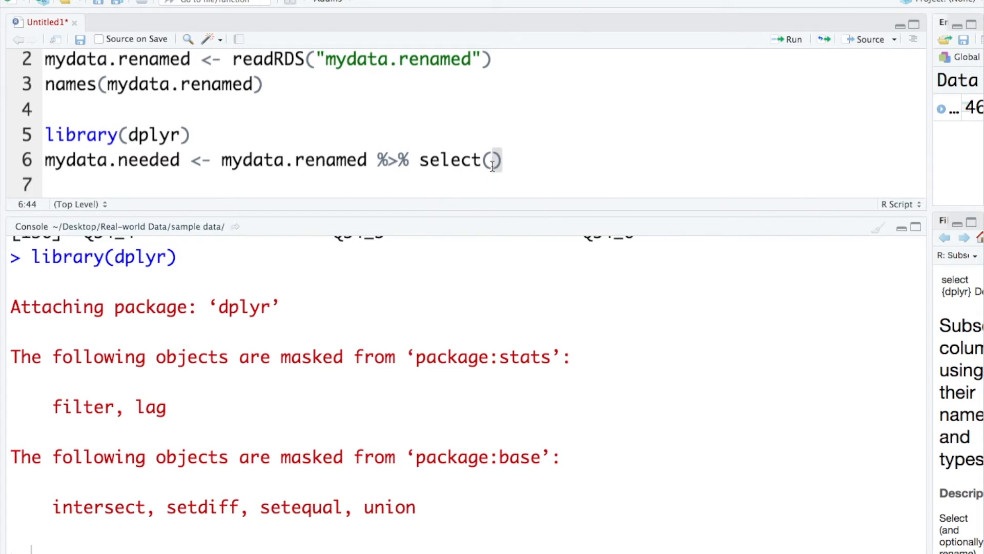
Enter ID, familiarity and contains("FL", as the first select() arguments
type("ID, familir")
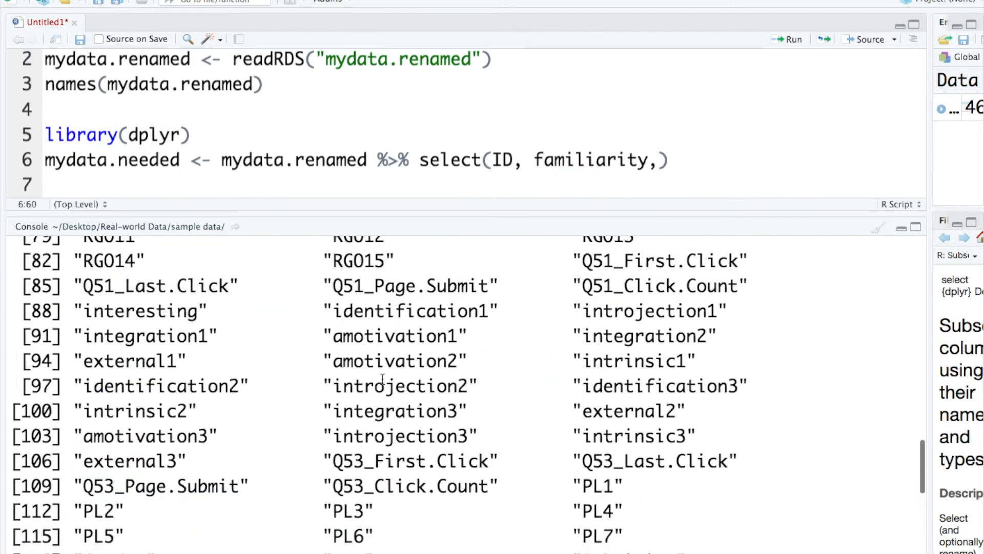
scroll("up", 3)
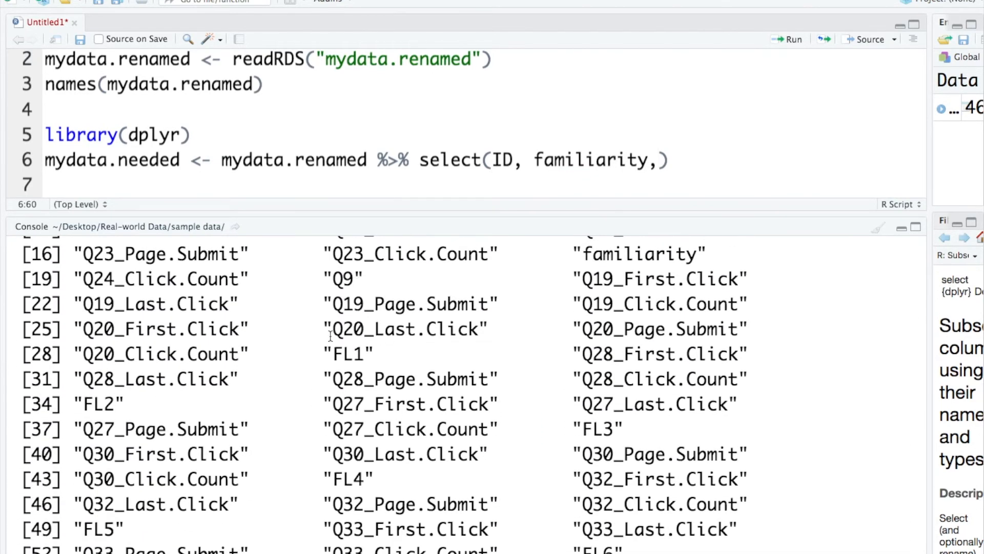
scroll("down", 3)
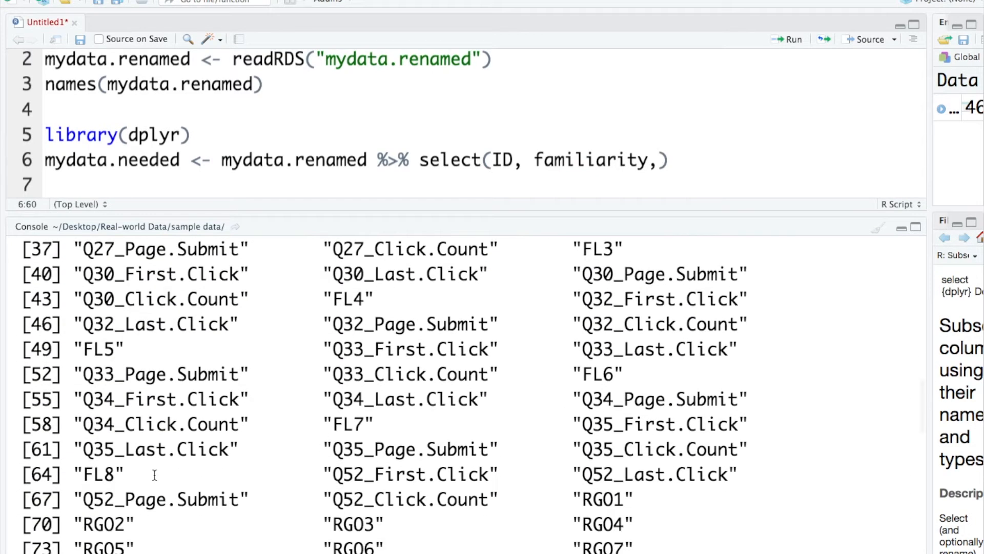
left_click(662, 160)
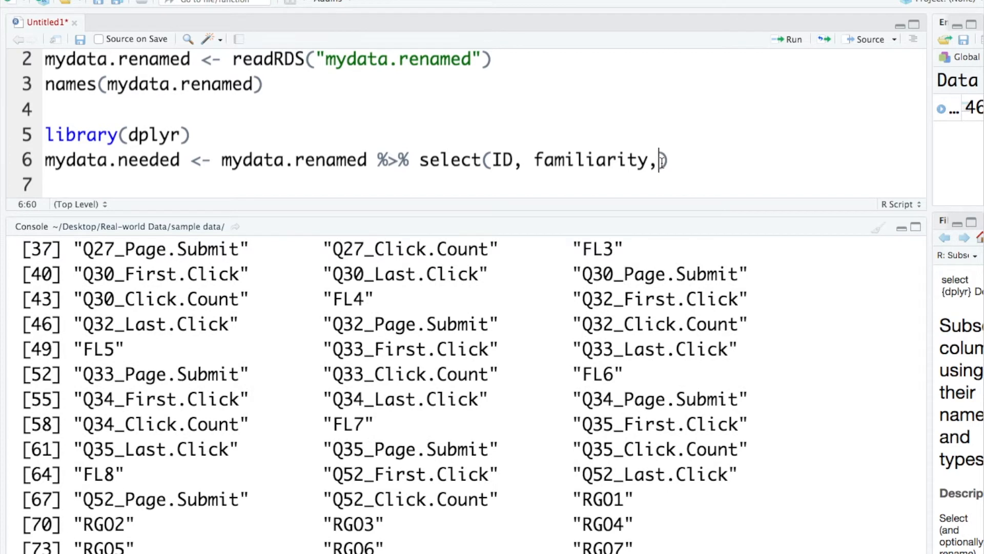
type("contains(\"F\"")
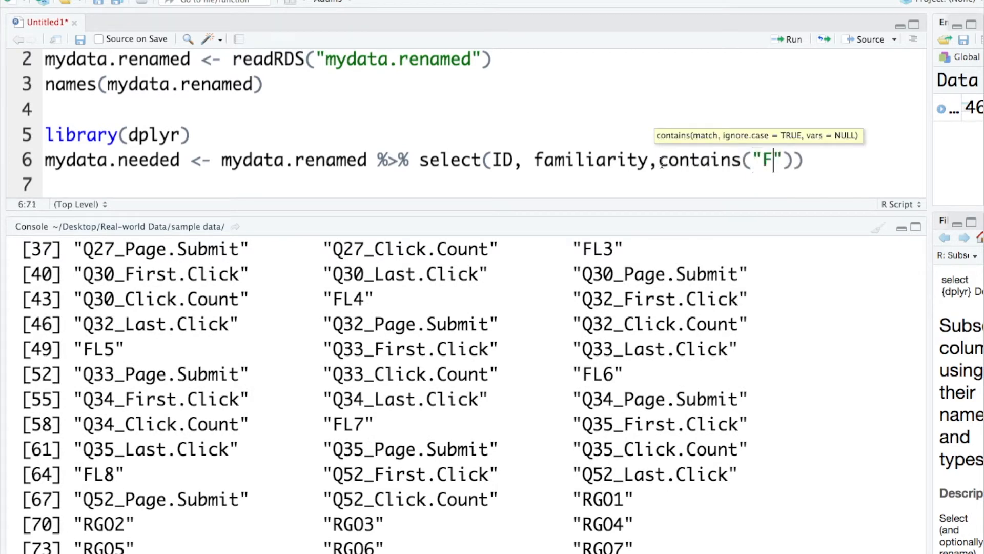
type("L")
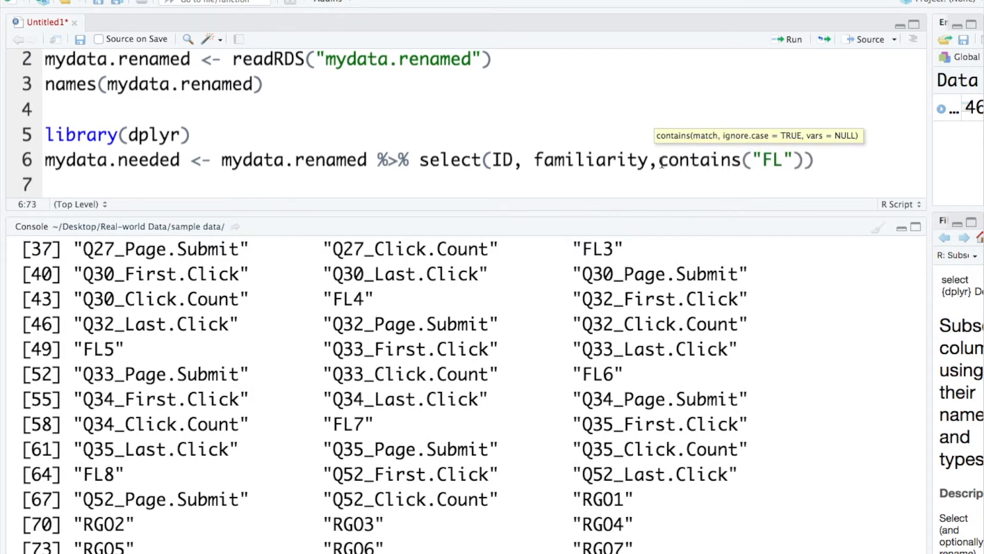
type(",")
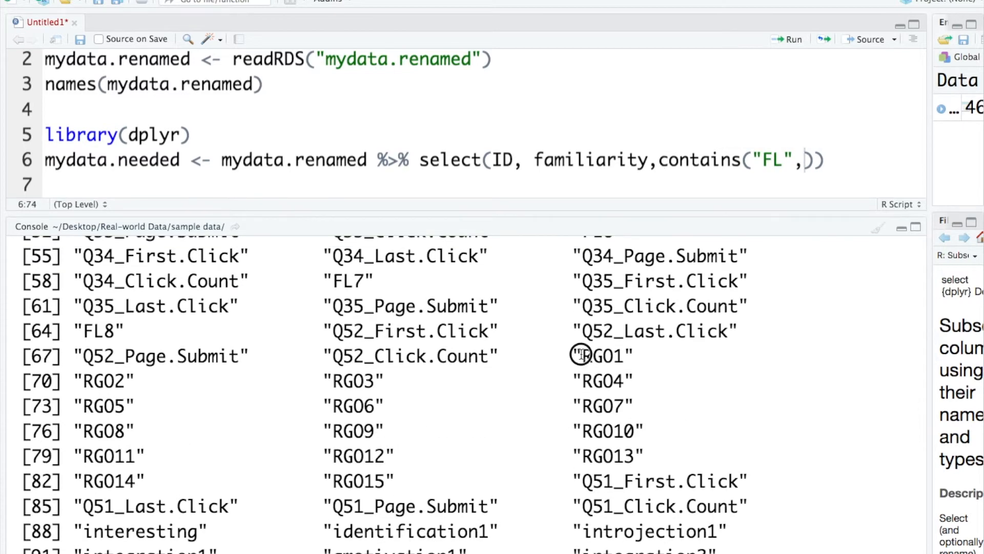
Add "RGO", "PL", interesting, identification1:external3, Gender, Age and Ethnicity to the selection
scroll("up", 3)
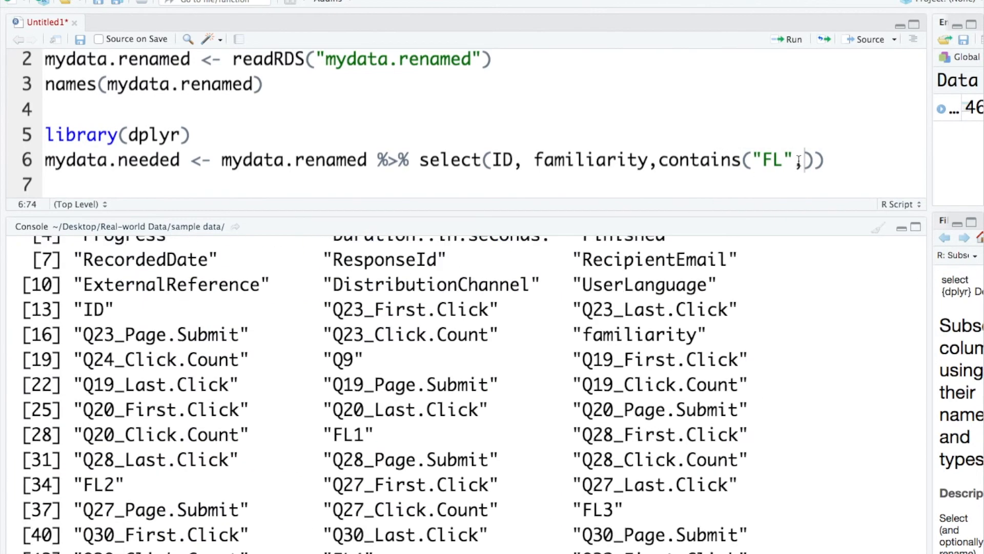
type("\"RGO\",")
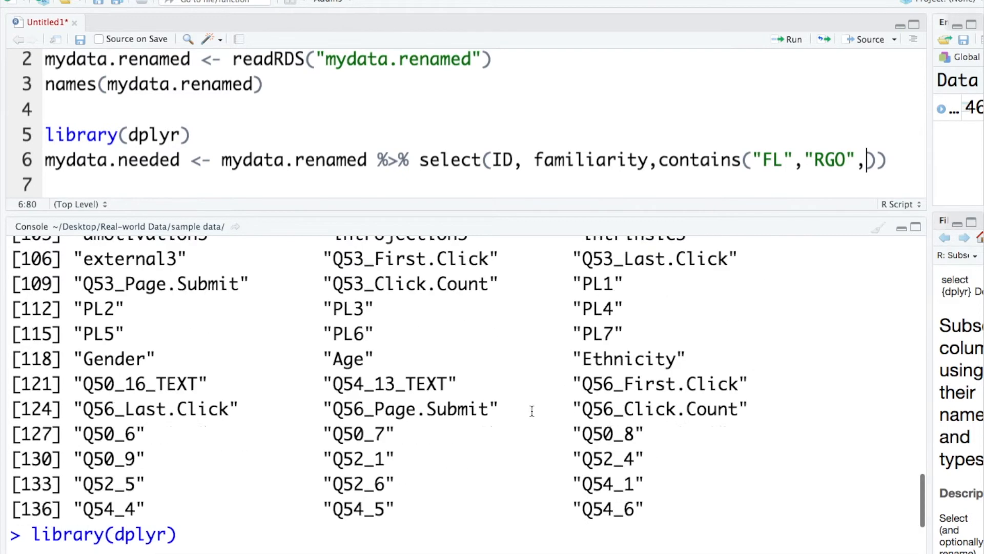
type("\"PL\"),interesting,")
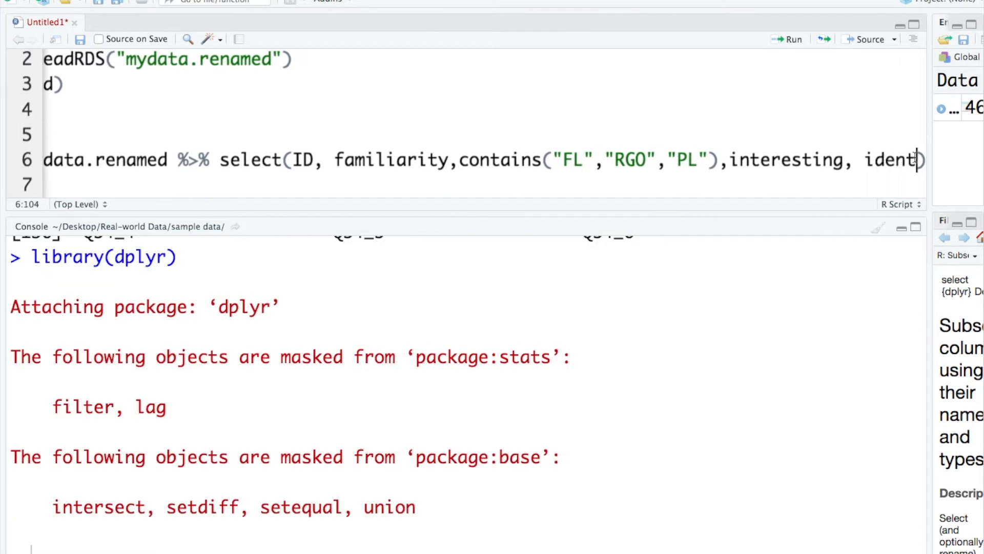
type("identification1)")
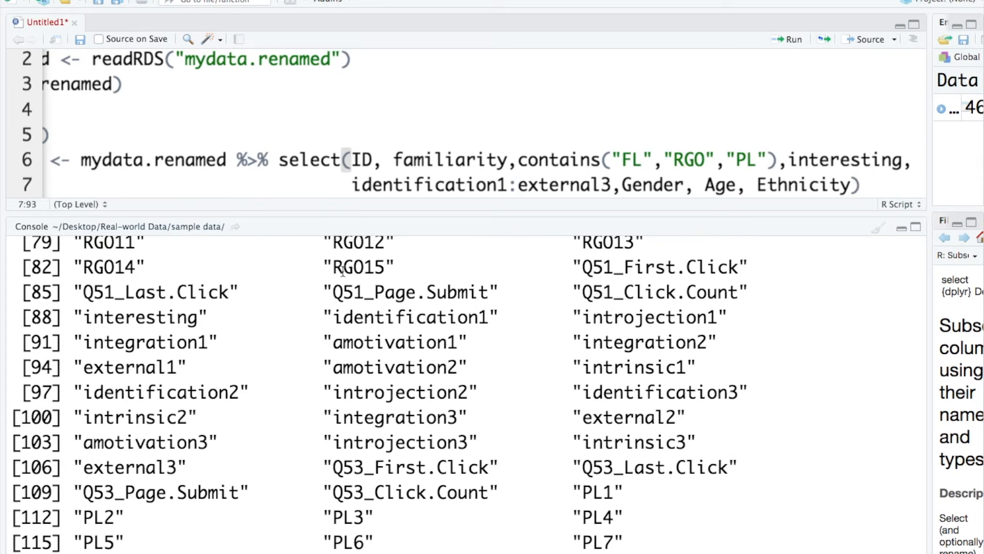
scroll("left", 3)
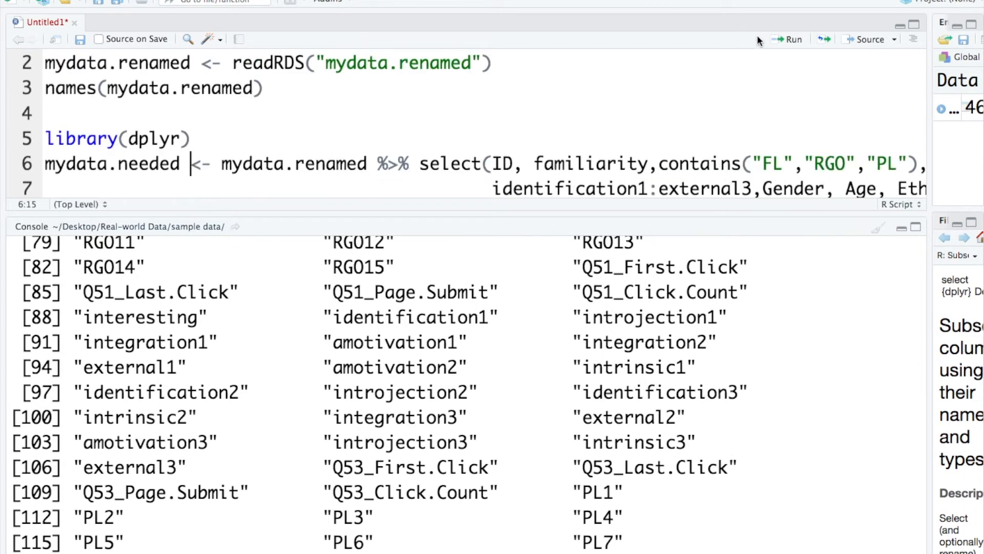
Run the mydata.needed select() line, producing the 'argument is not interpretable as logical' error
left_click(786, 39)
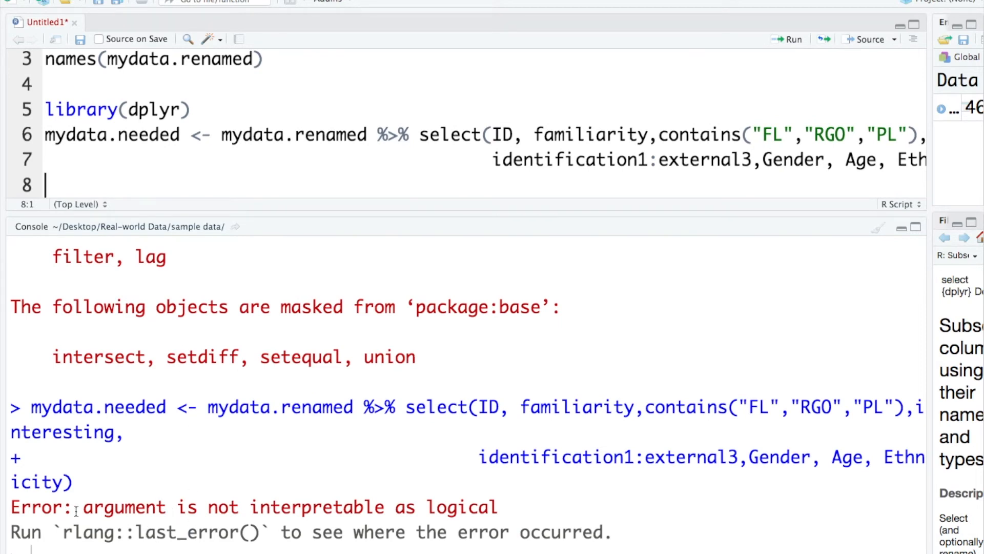
mouse_move(506, 524)
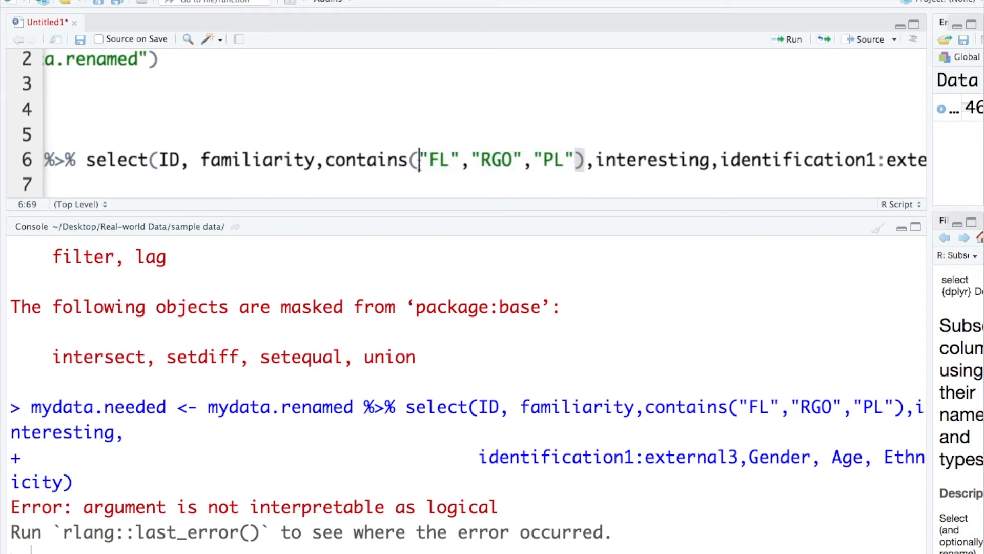
Change the pattern argument to contains(c("FL","RGO","PL")) and rerun line 6
type("c(")
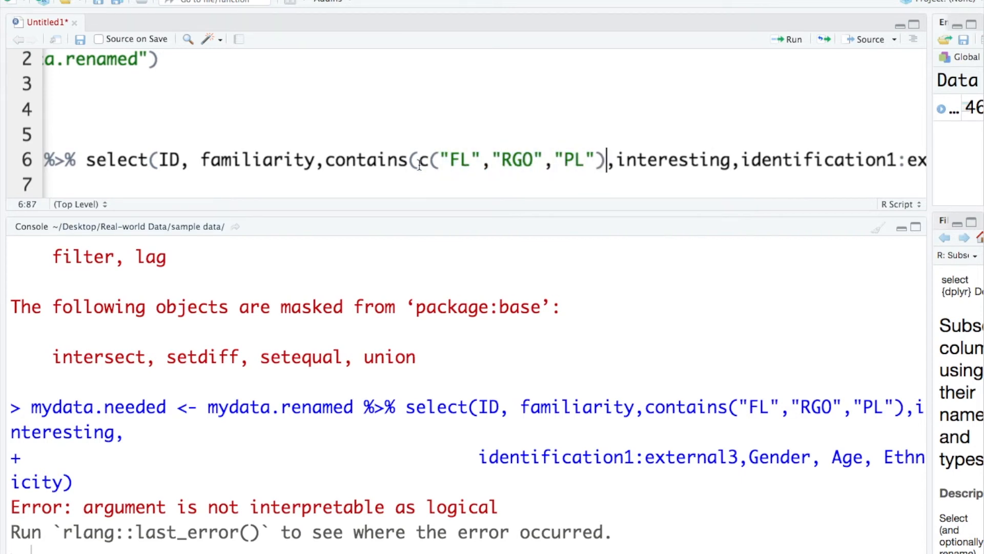
type(")")
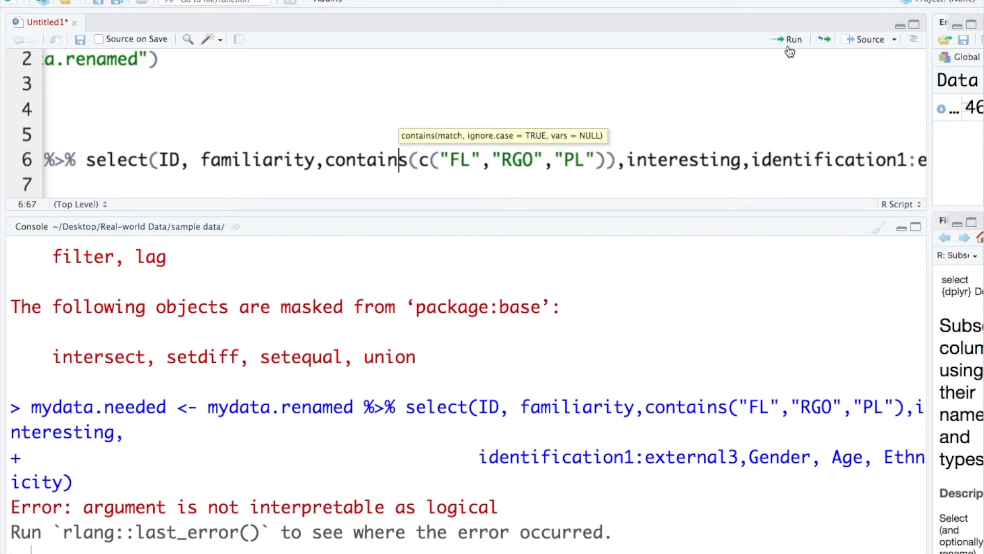
left_click(788, 39)
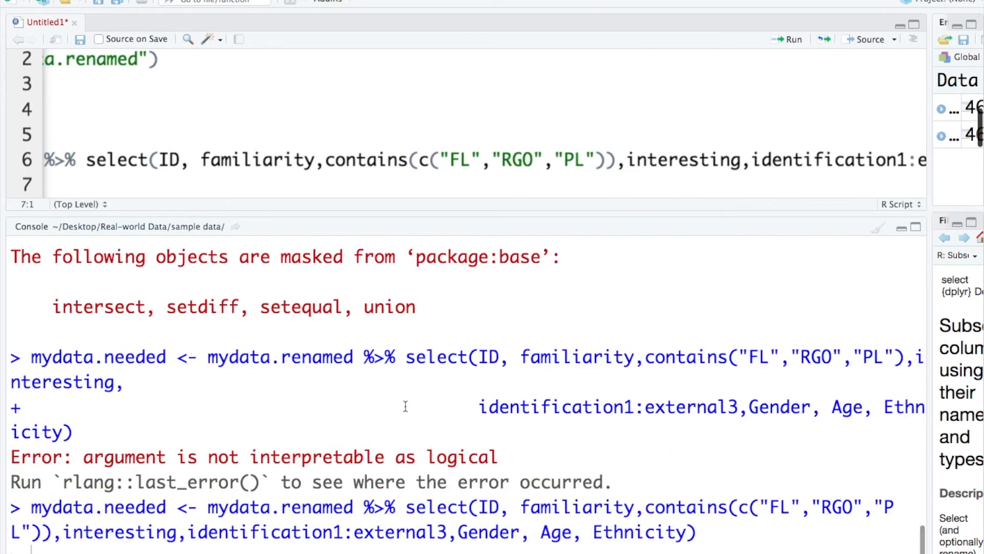
mouse_move(412, 156)
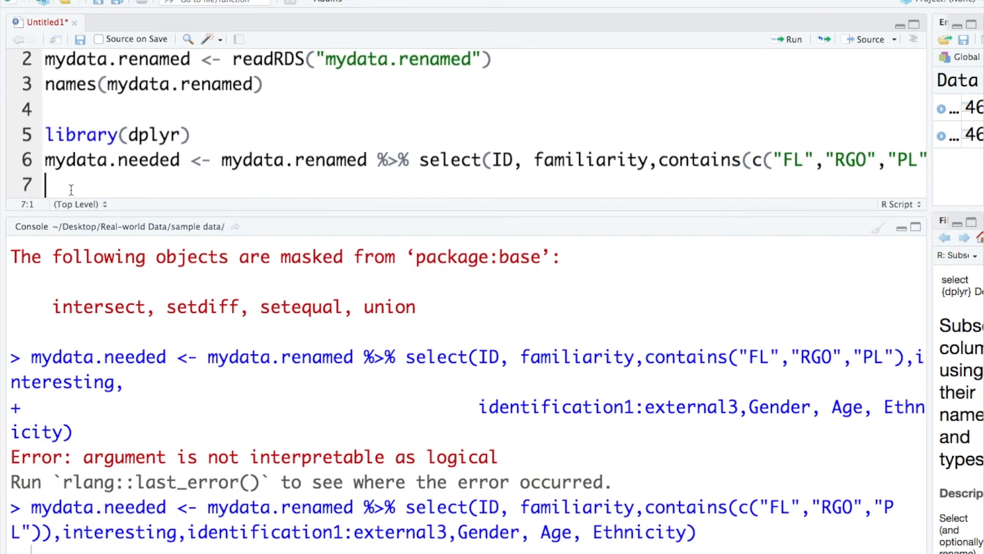
Run names(mydata.needed) and scroll the console to review the 54 kept columns
type("names")
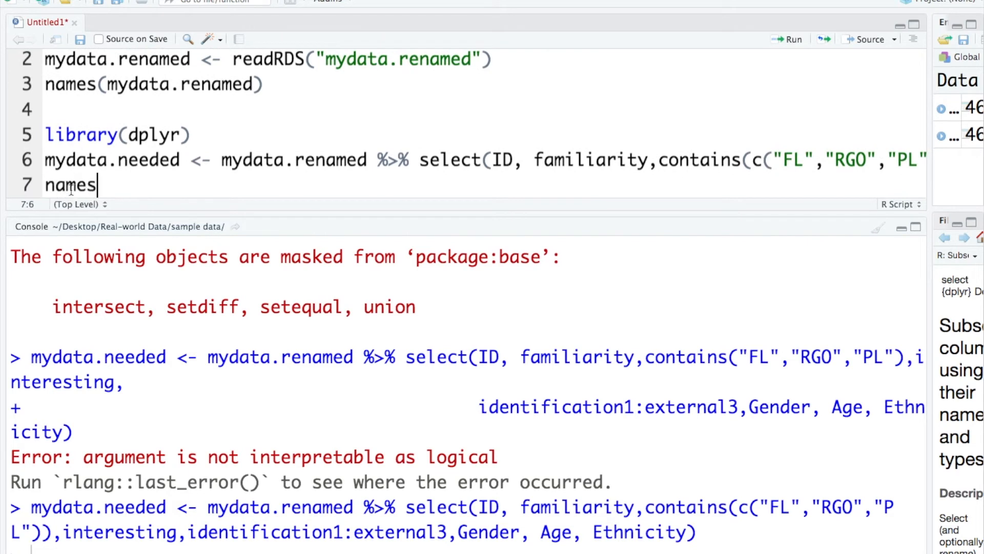
type("(mydata.needed")
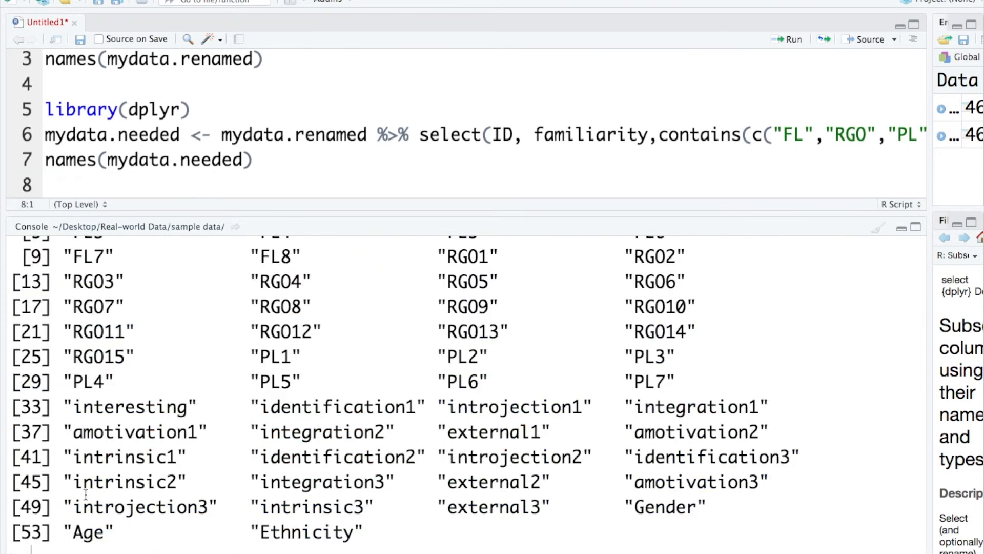
mouse_move(228, 523)
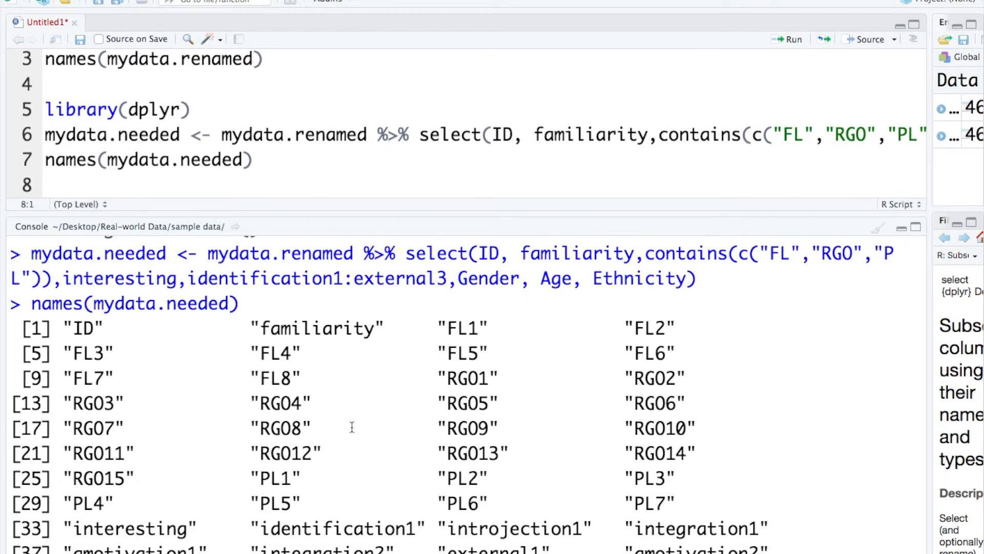
scroll("down", 3)
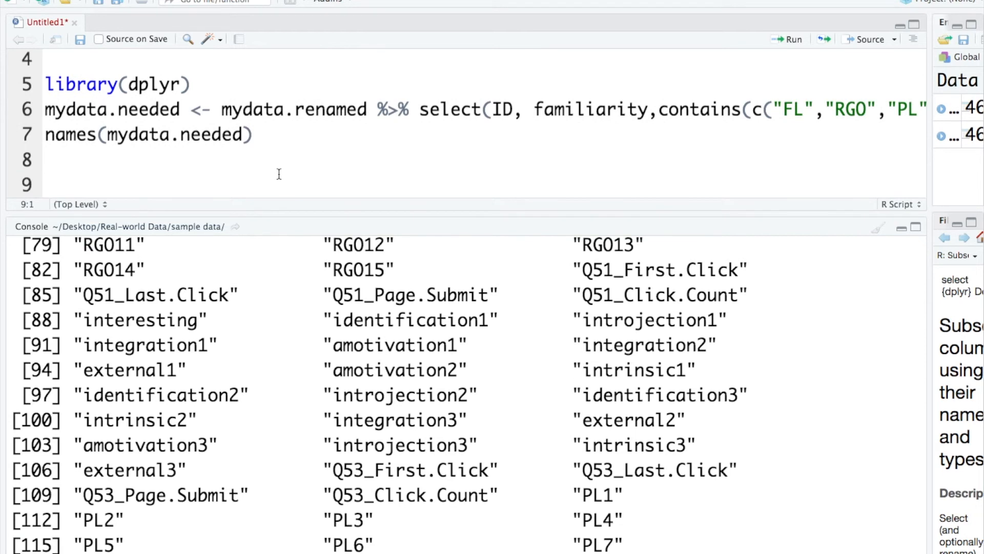
Type mydata.needed1 <- mydata.renamed %>% select() on line 9
type("mydata.needed")
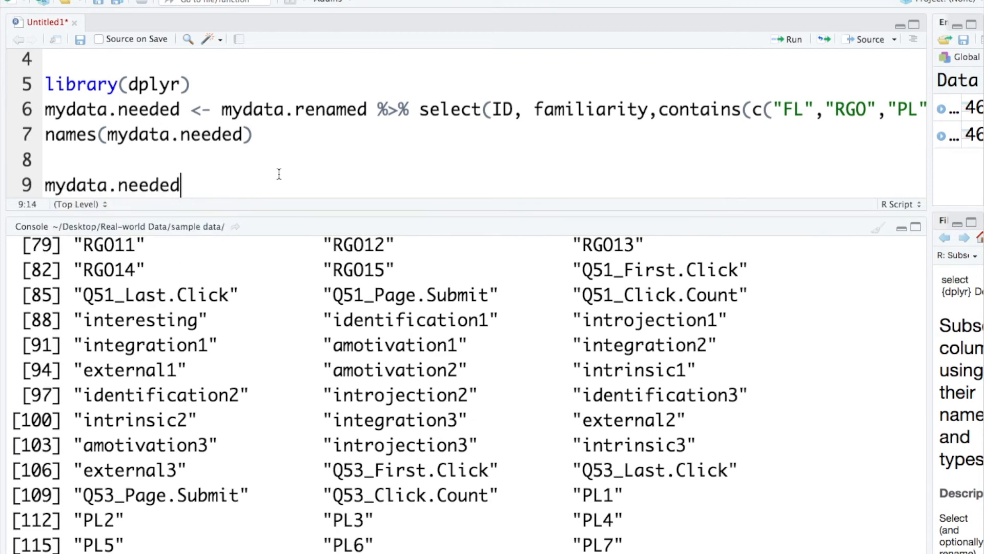
type("1 <-")
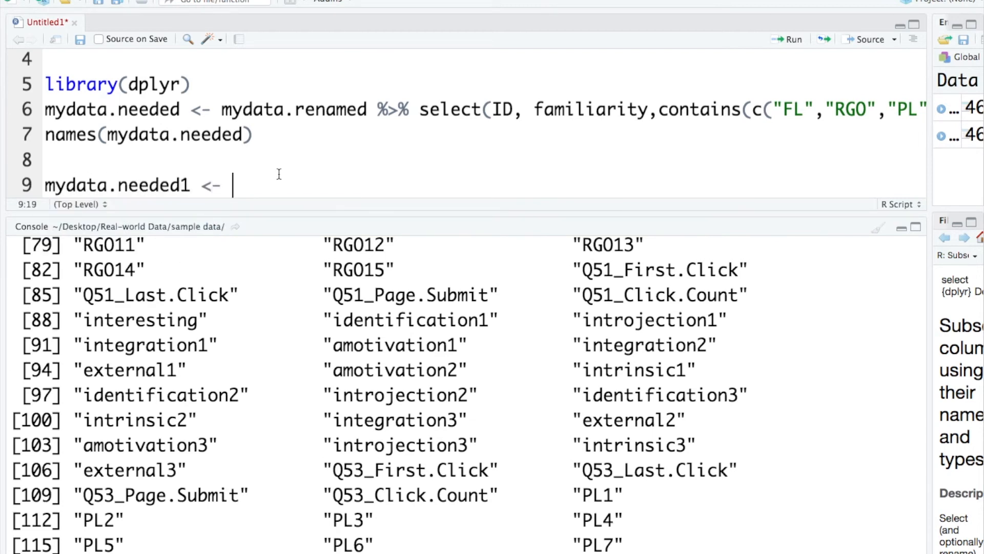
type("mydata")
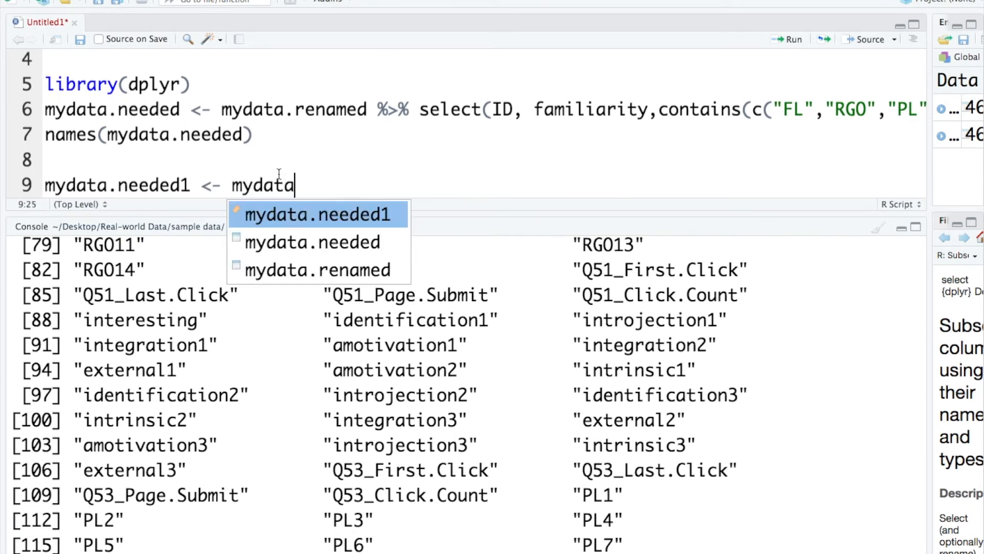
type(".renamed &")
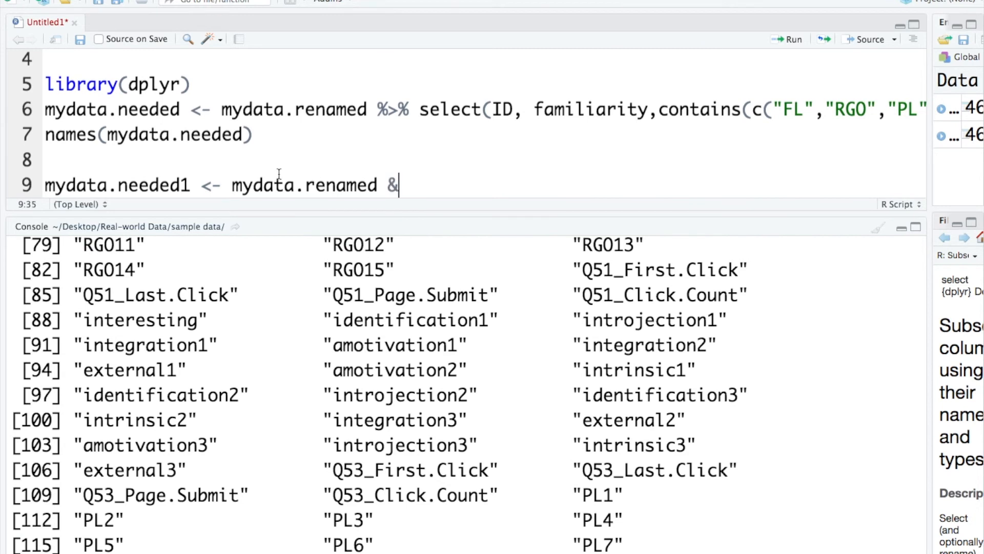
type("%>")
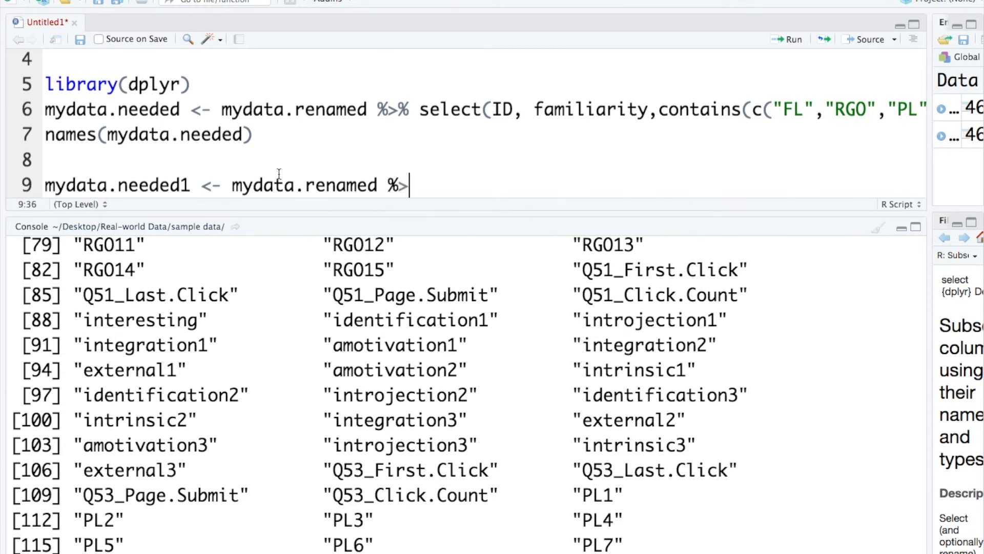
type("se")
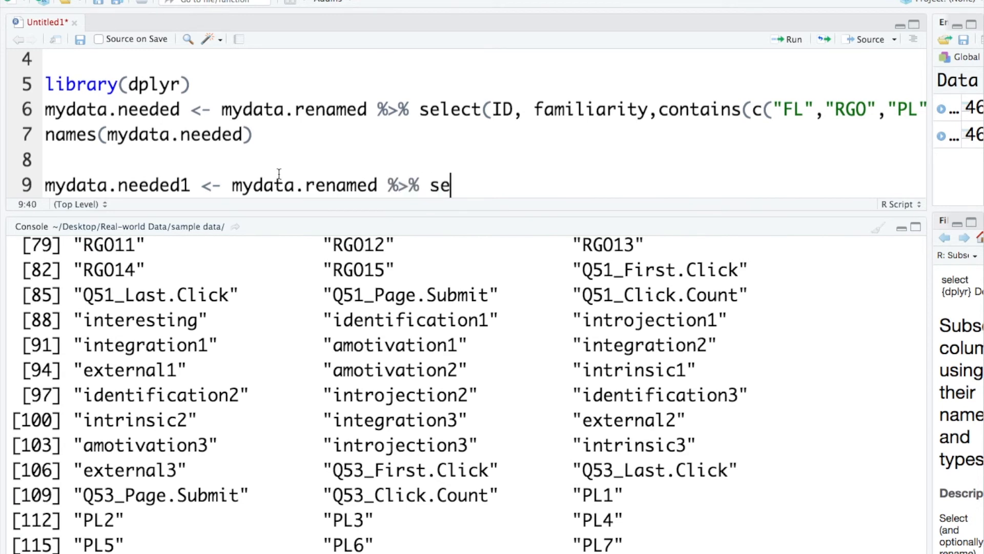
type("lect()")
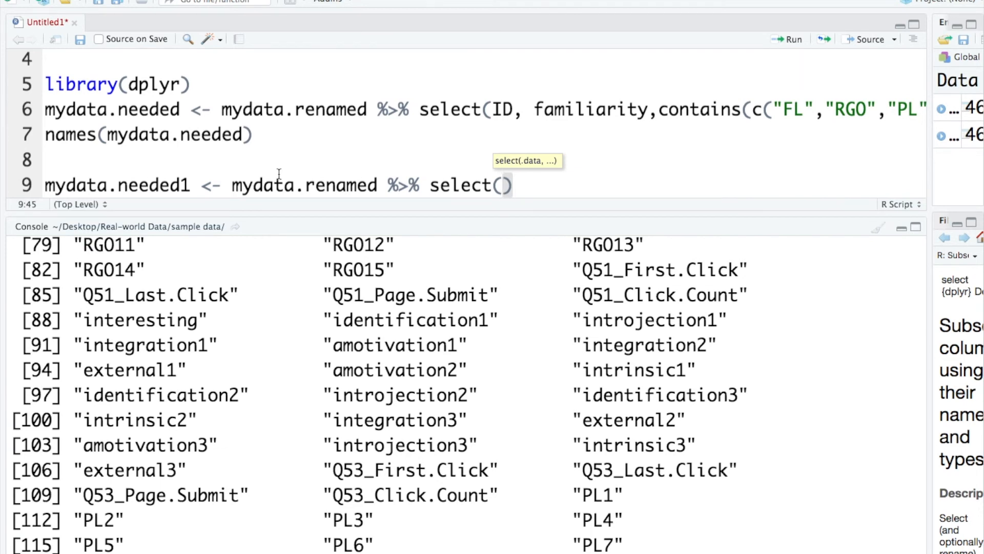
Exclude StartDate:UserLanguage, Click/Page columns, Q9 and Q50_16_TEXT:Q54_6 in mydata.needed1's select()
type("-")
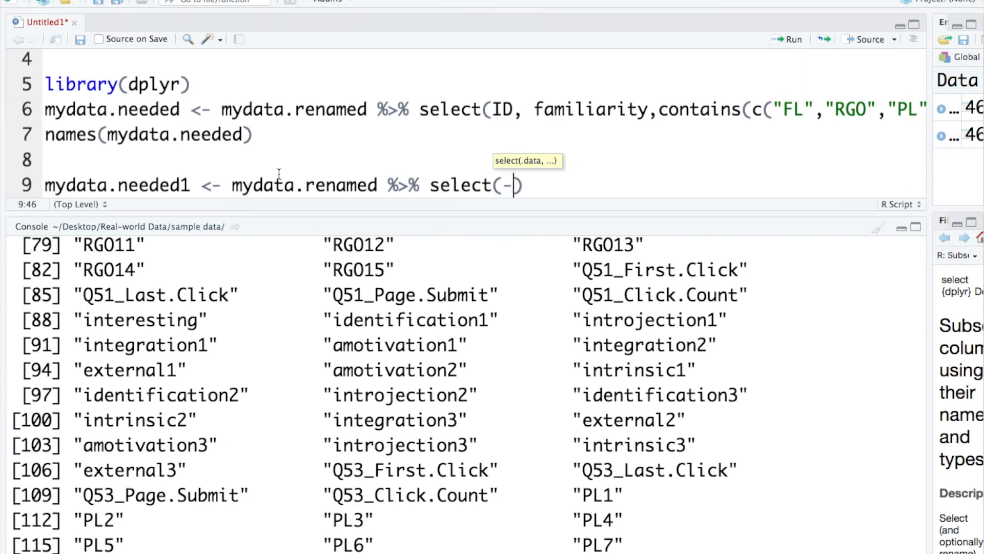
type("St")
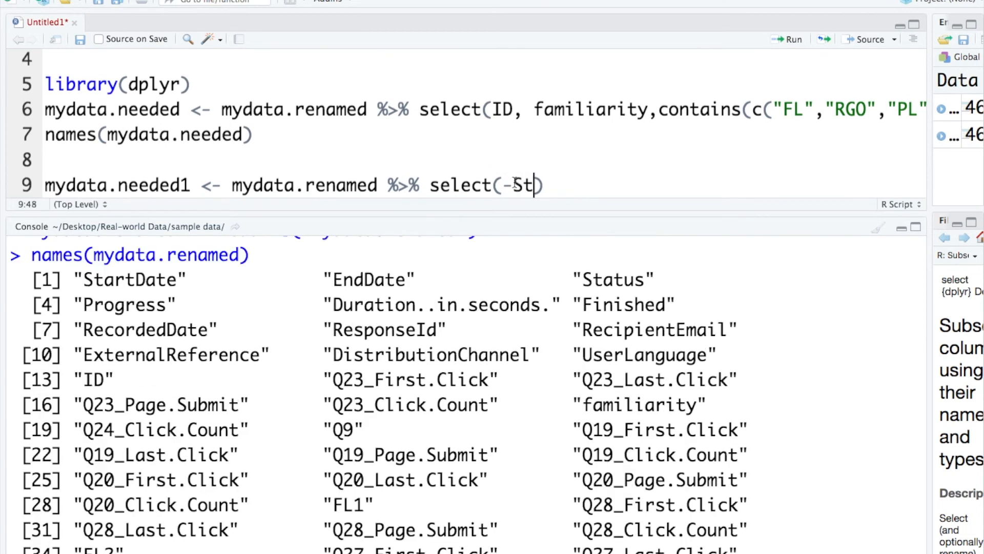
type("artDate:UserLanguage")
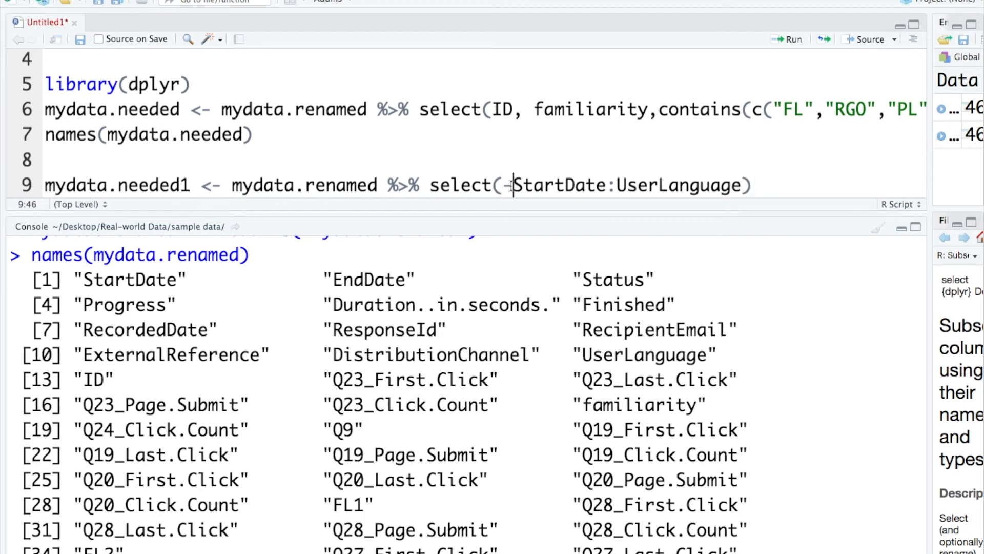
type("(")
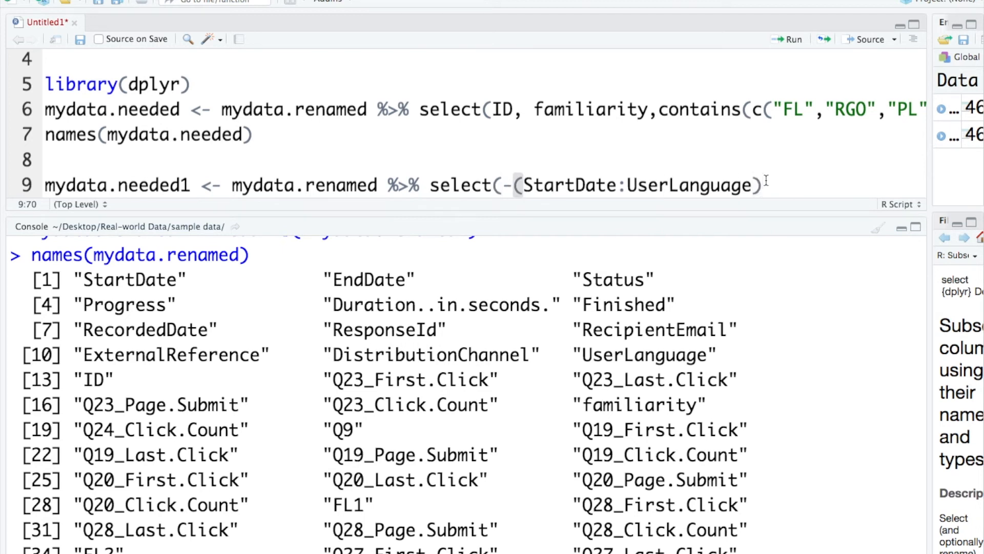
type(";")
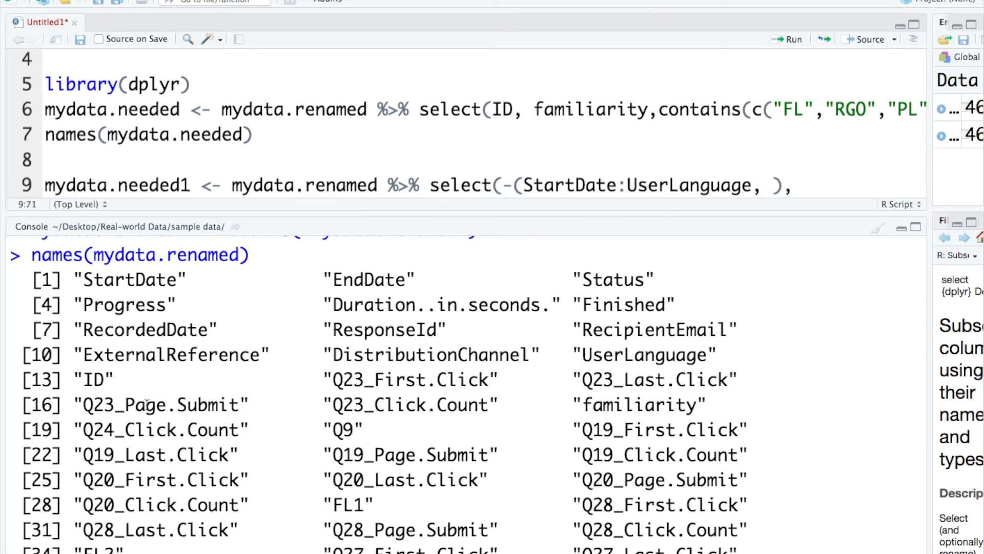
type("contain")
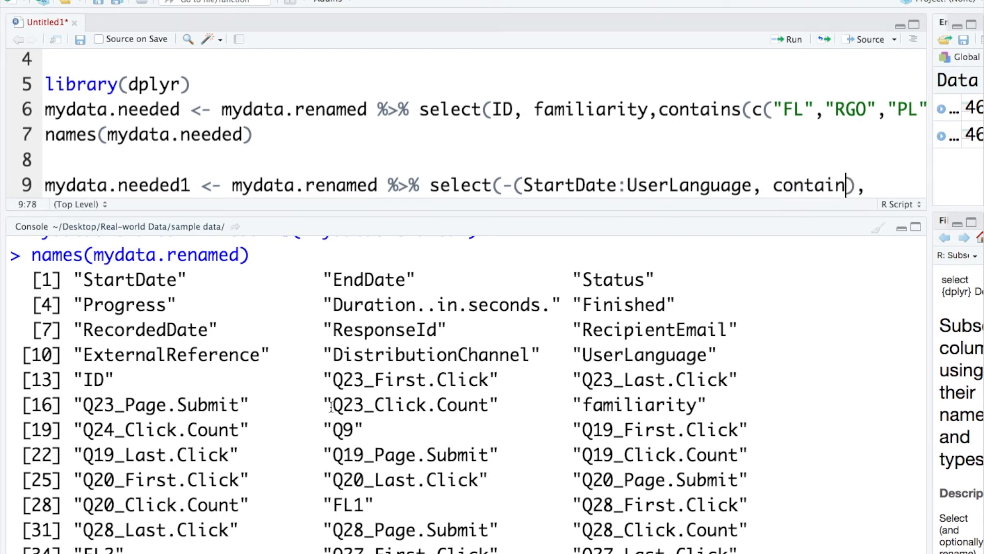
type("(c()")
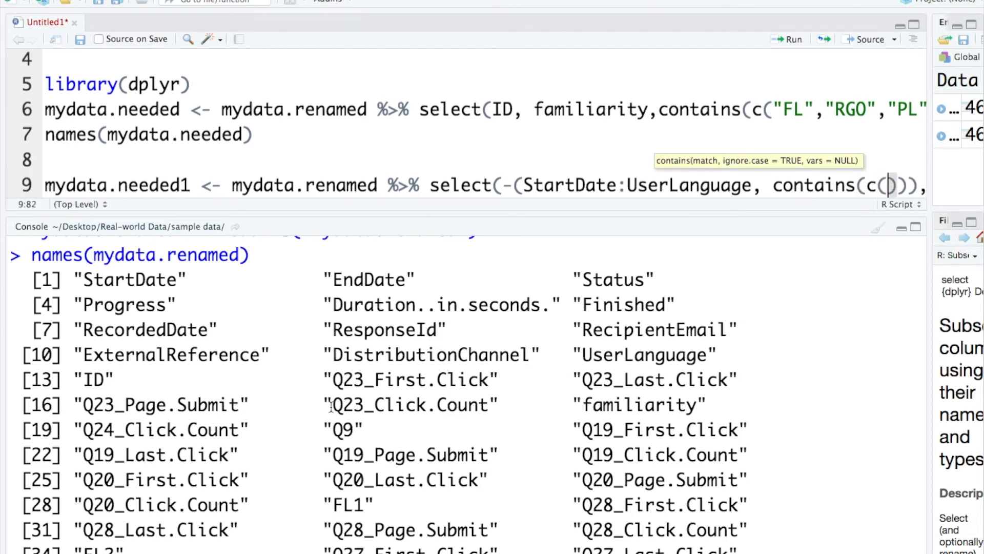
type("\"Click\",\"Pa")
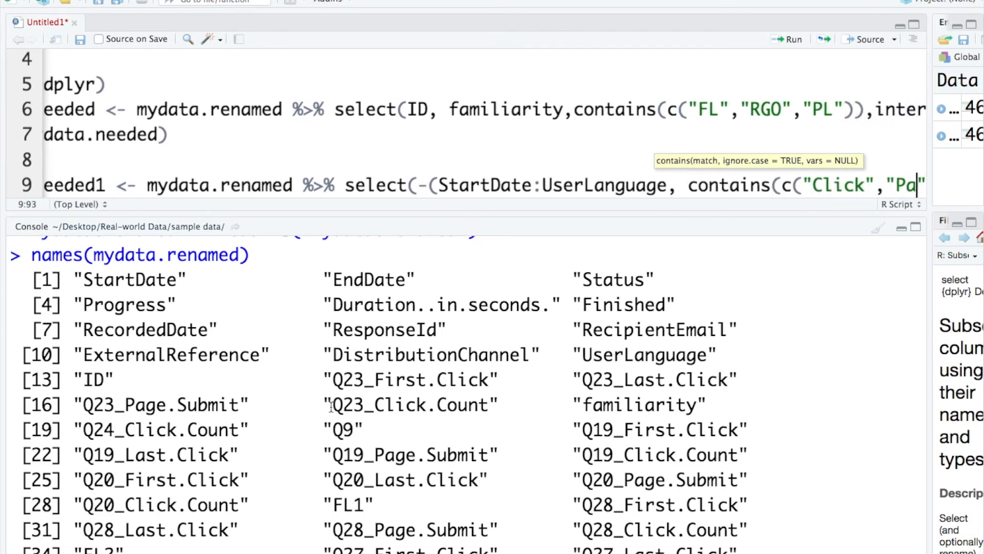
type("ge\")")
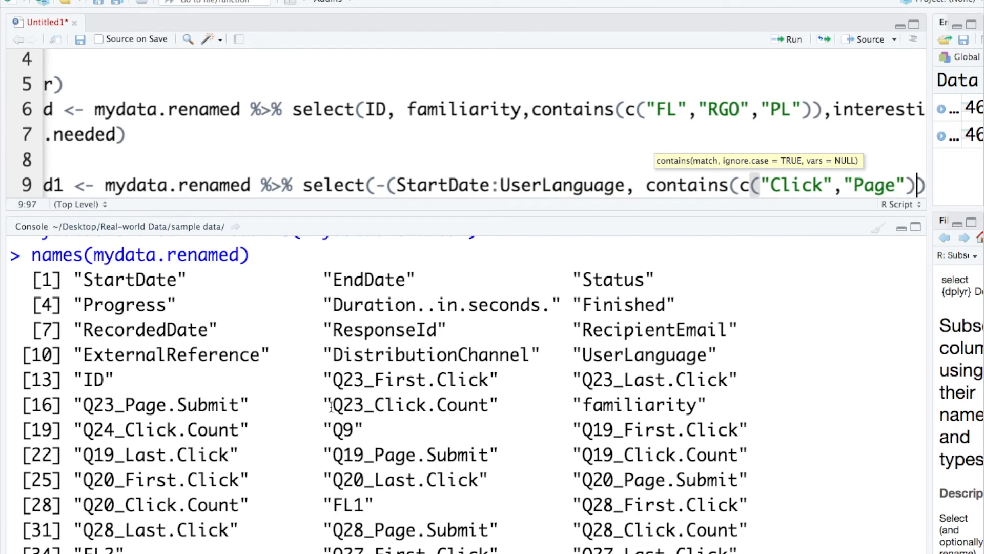
type(")")
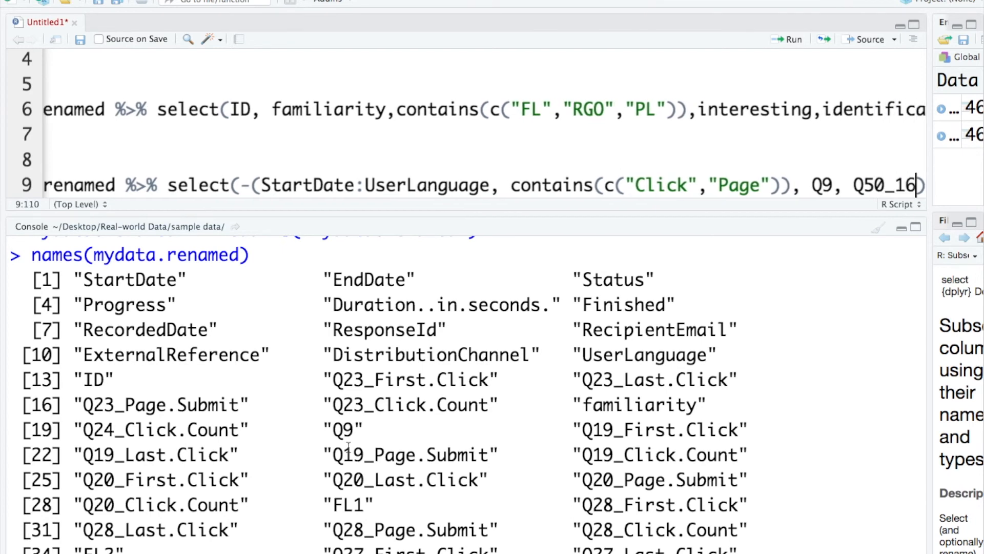
type("_TEXT:Q54_6")
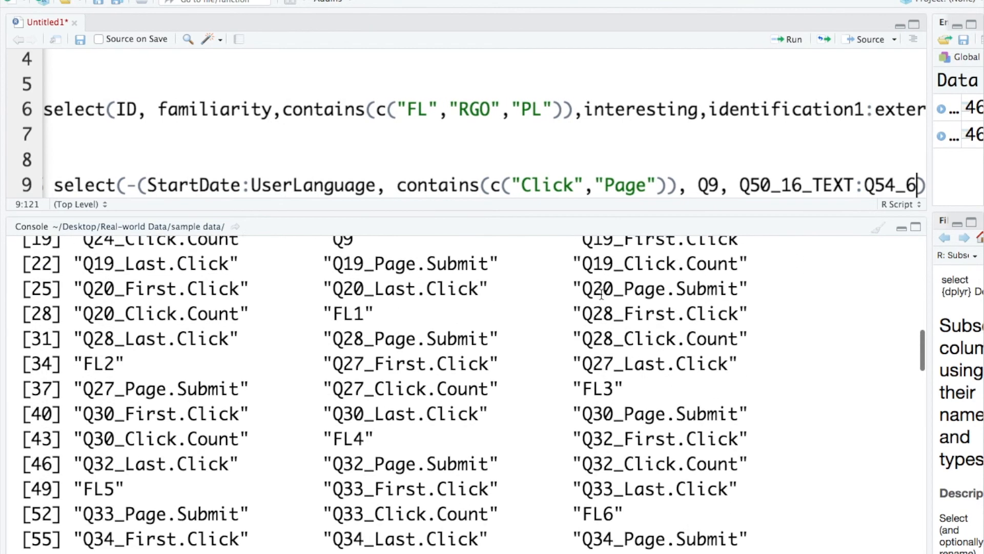
Wrap the exclusions in -c(...) and run line 9 to create mydata.needed1
scroll("down", 3)
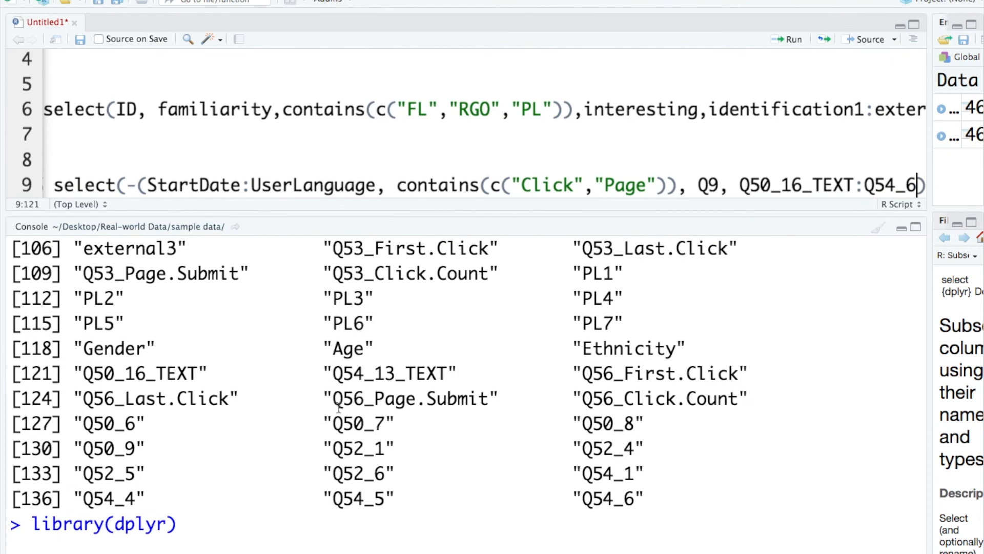
mouse_move(82, 377)
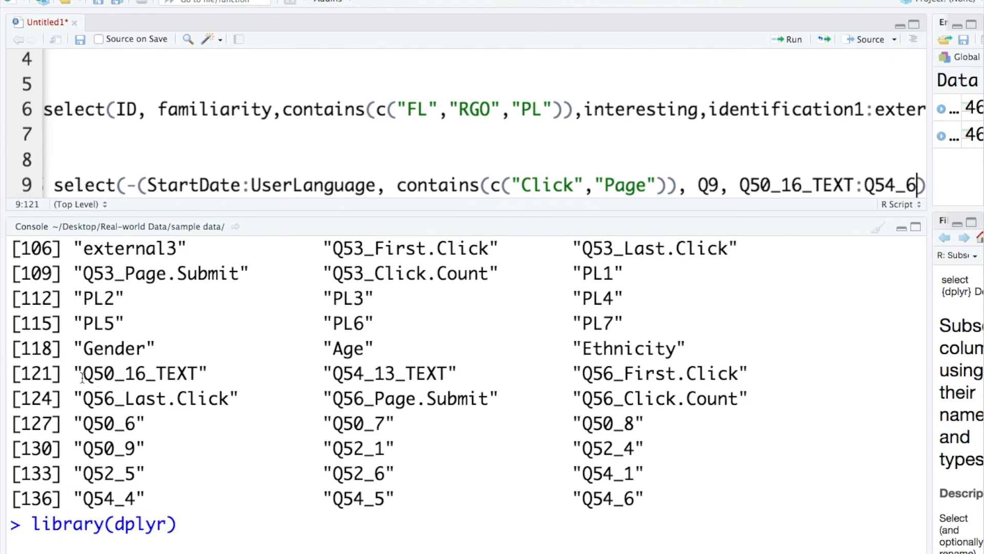
mouse_move(288, 502)
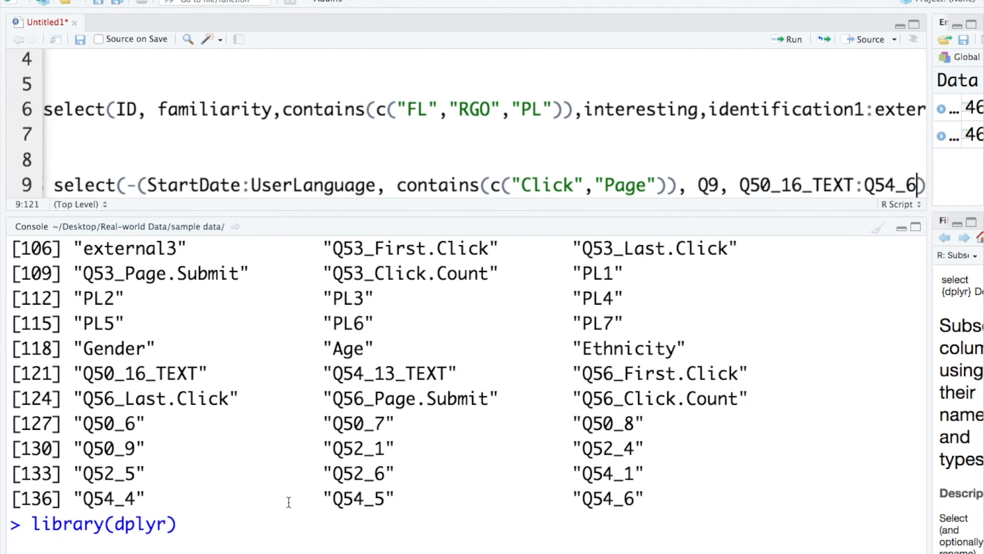
mouse_move(510, 480)
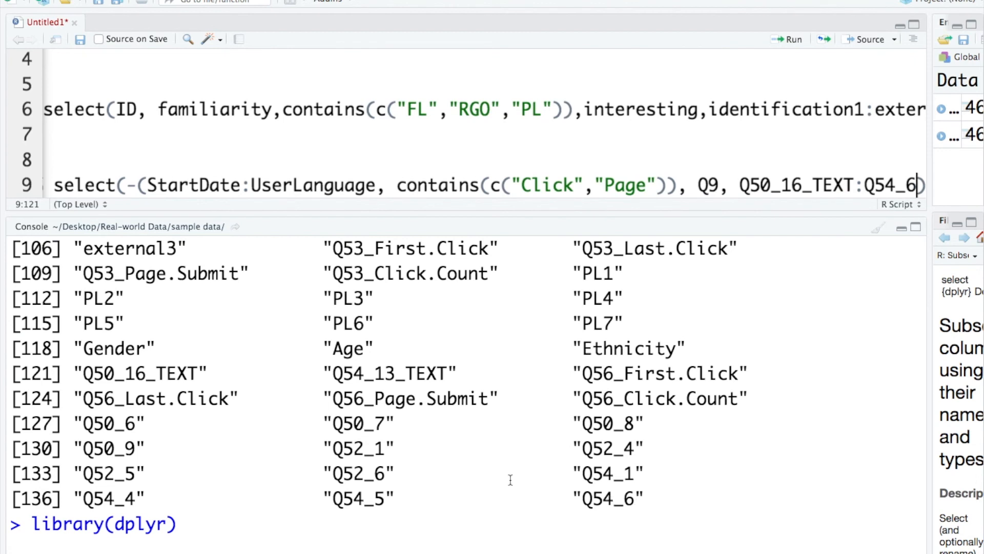
mouse_move(832, 149)
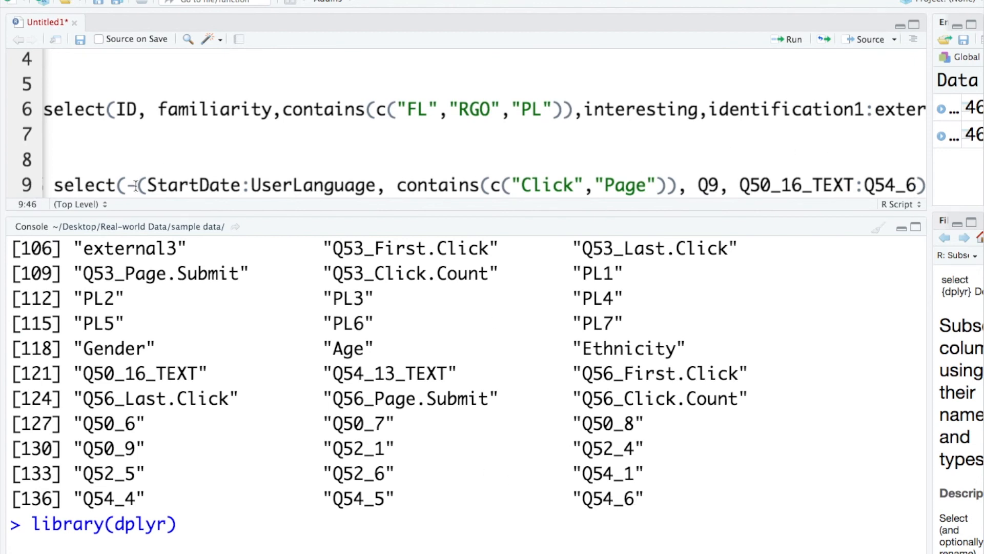
type("c")
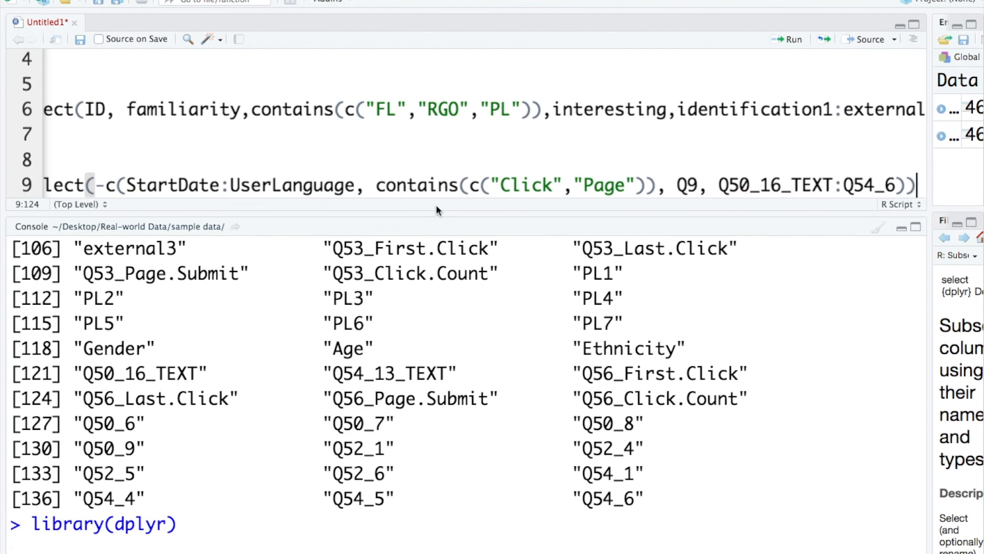
scroll("left", 3)
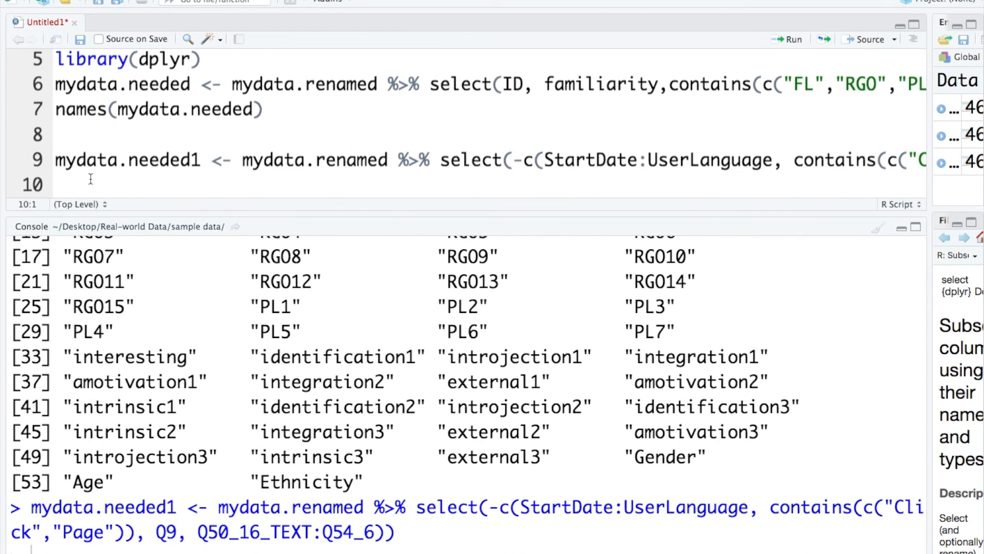
Run names(mydata.needed1) and review the 54 columns from ID through Ethnicity
type("names(")
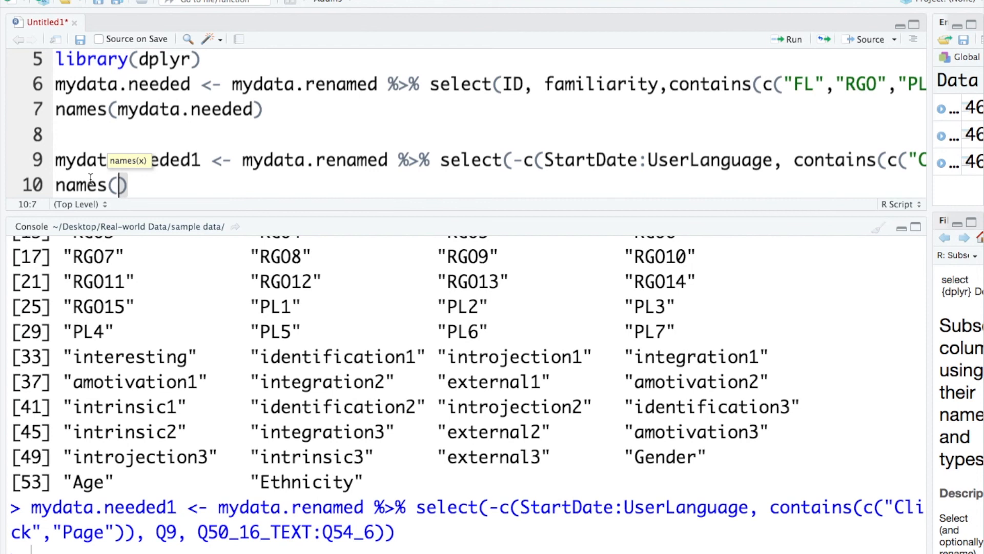
type("mydata.")
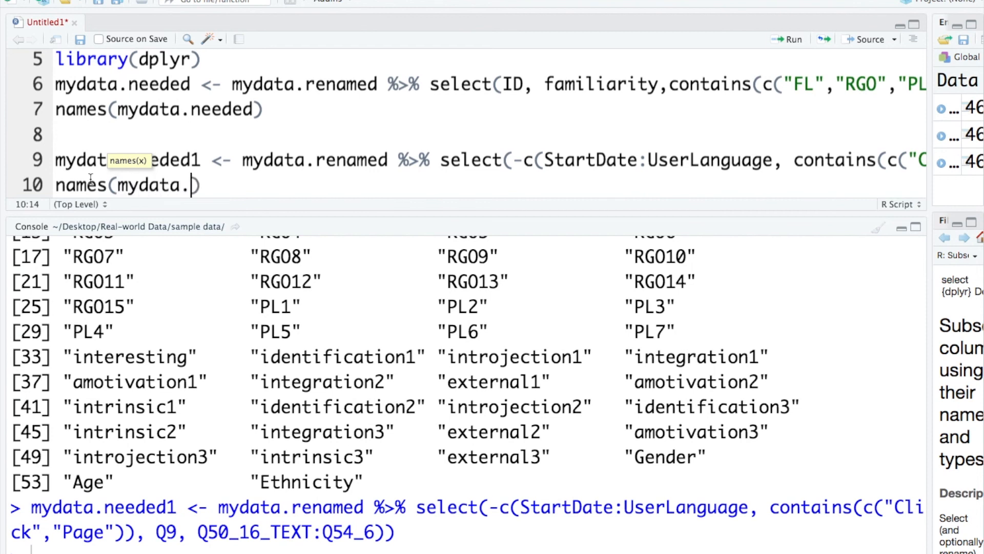
type("needed1")
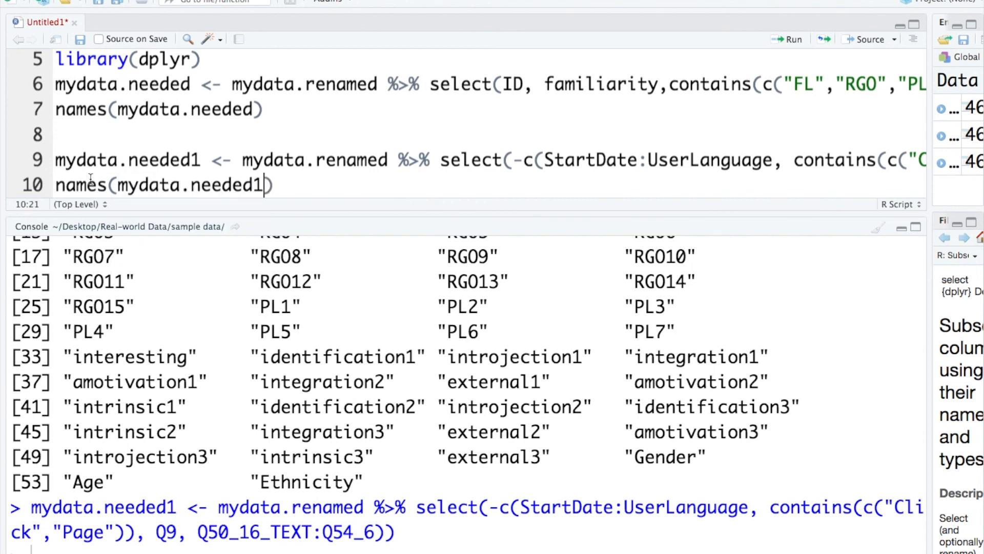
key("Return")
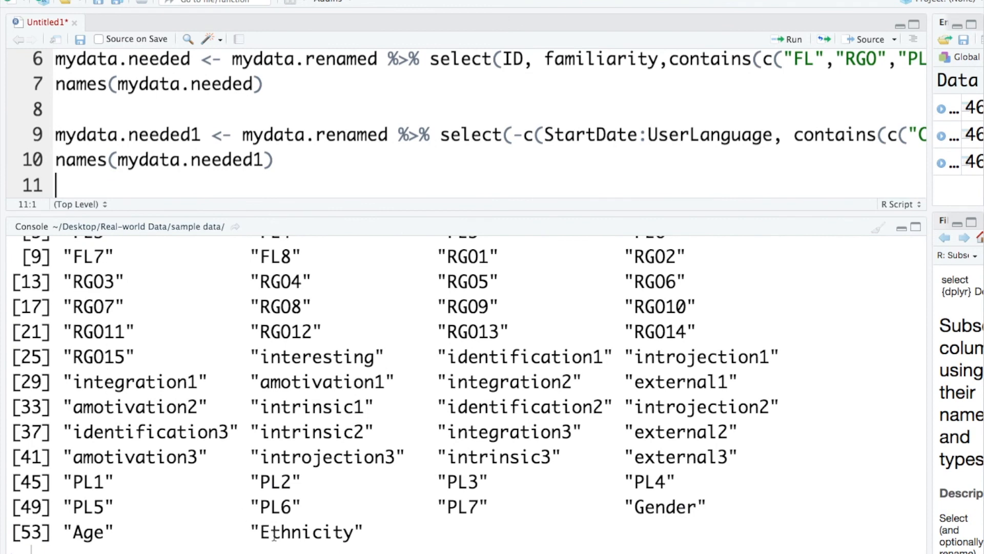
mouse_move(194, 546)
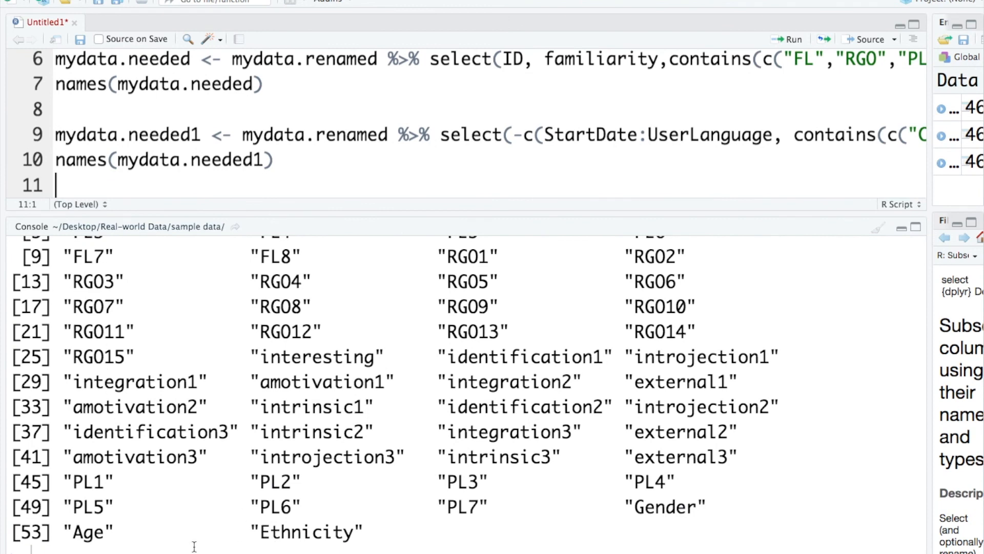
mouse_move(241, 441)
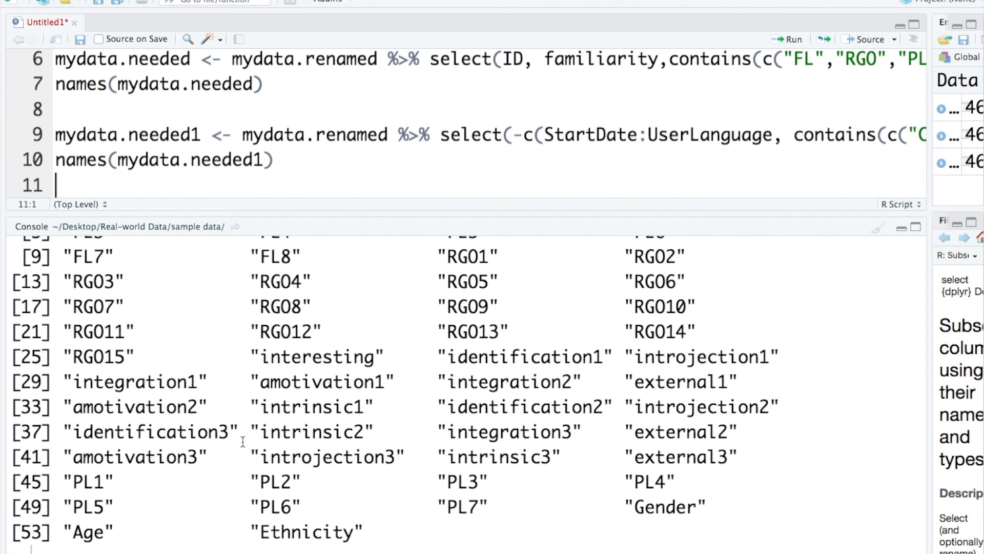
scroll("up", 3)
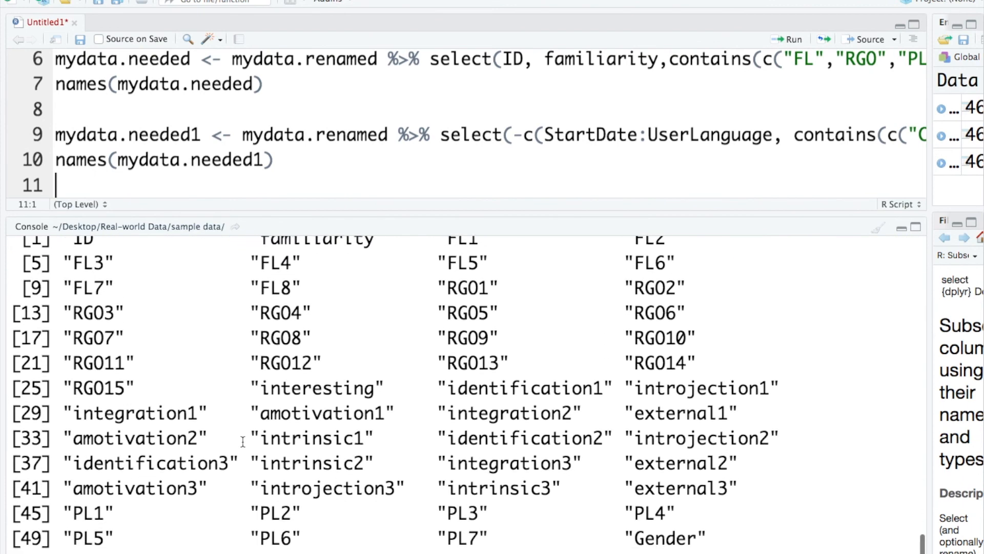
scroll("down", 3)
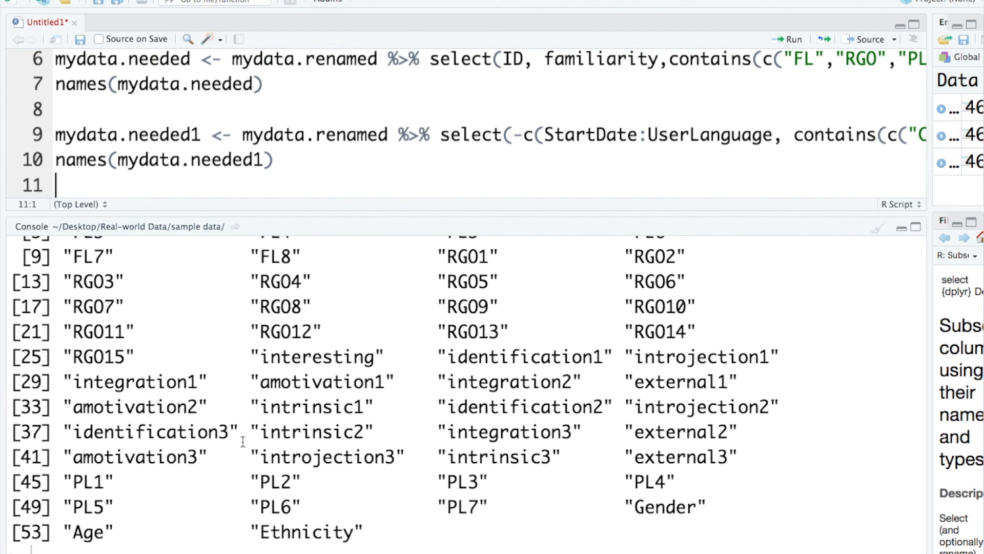
Run saveRDS(mydata.needed, file="mydata.needed") on line 12
type("s")
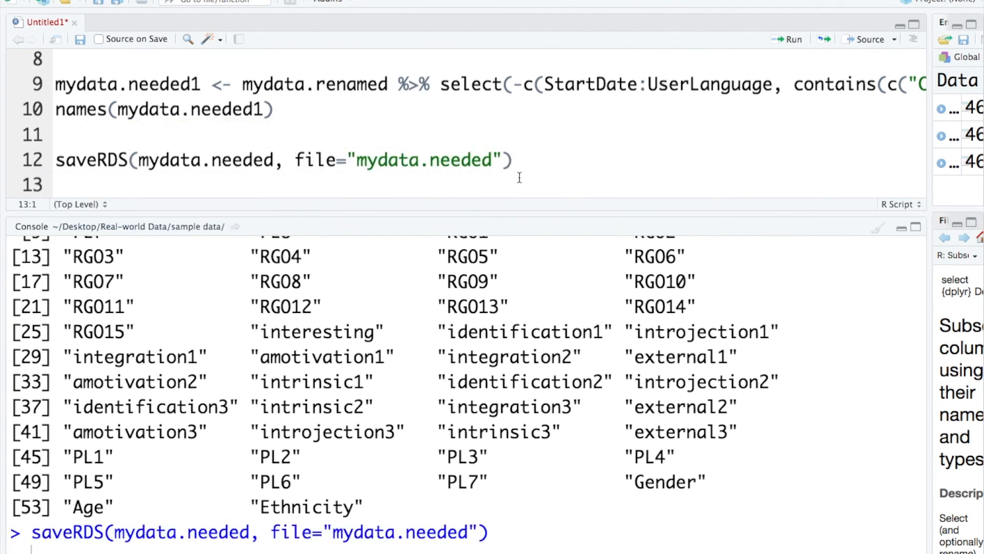
left_click(57, 184)
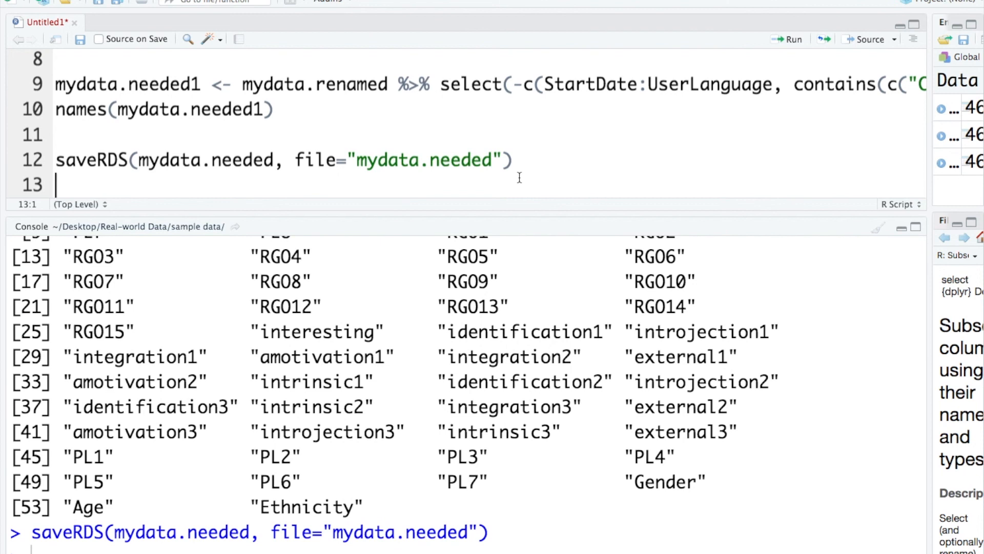
mouse_move(447, 351)
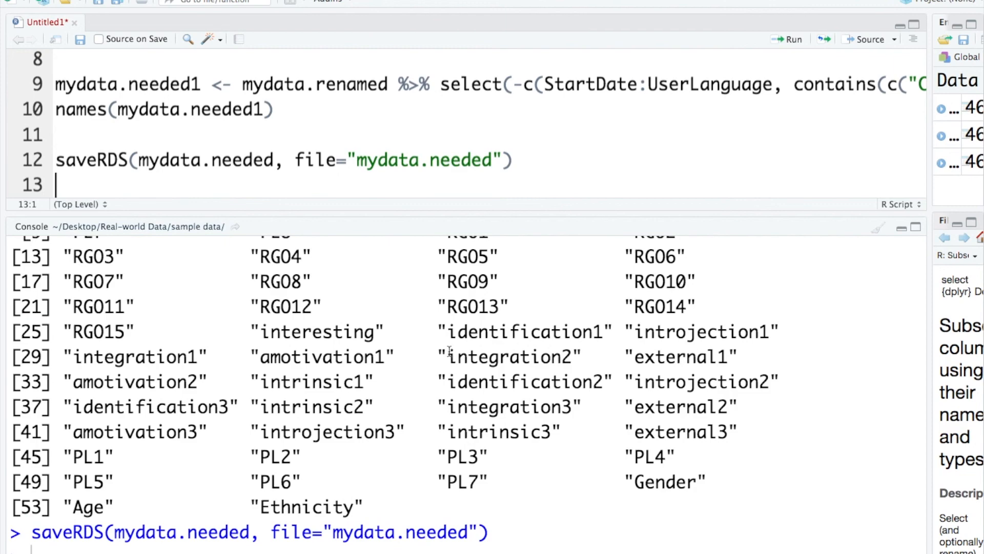